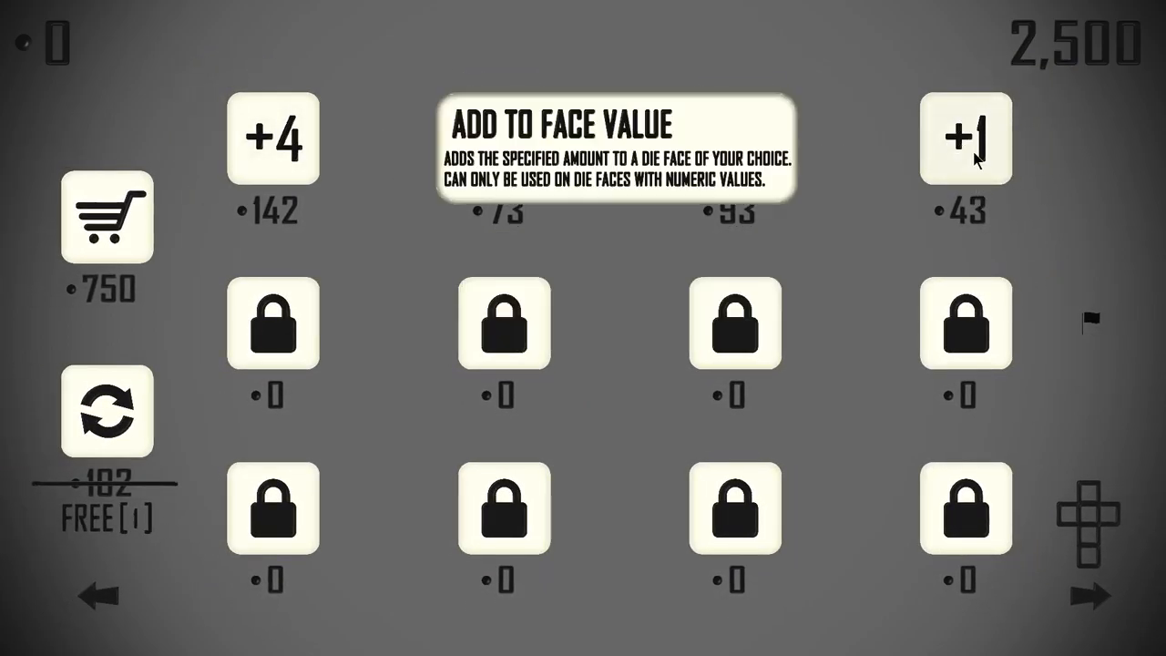
mouse_move(503, 137)
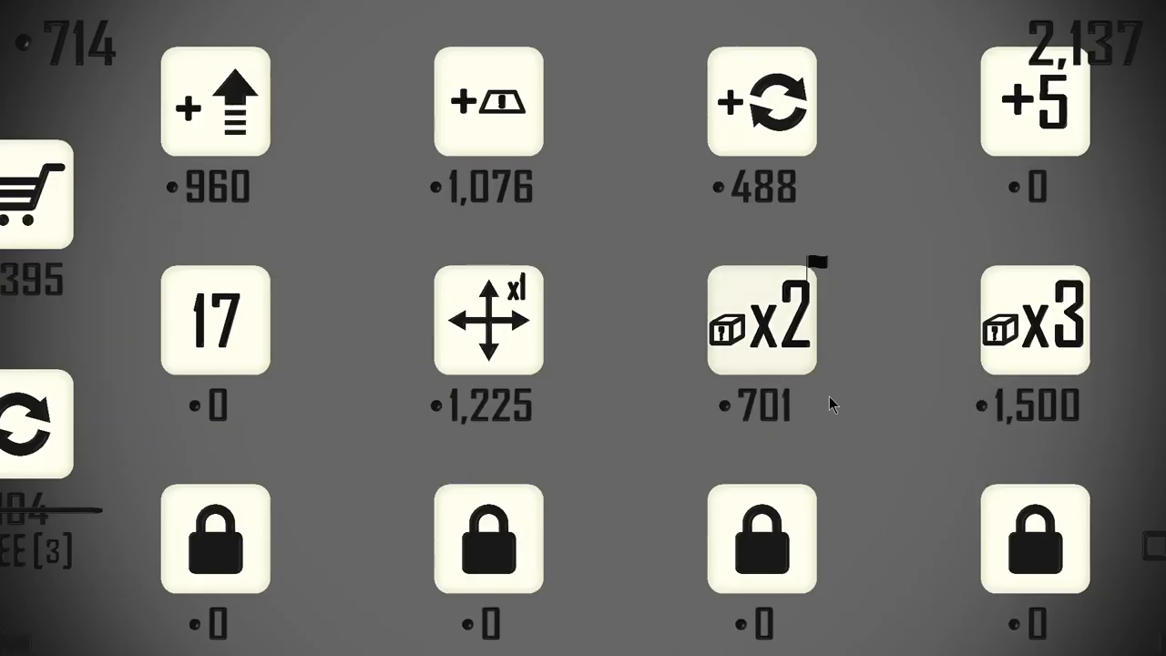
Buy the +reroll x6 shop tile, bringing up the three dice to apply it to
click(762, 319)
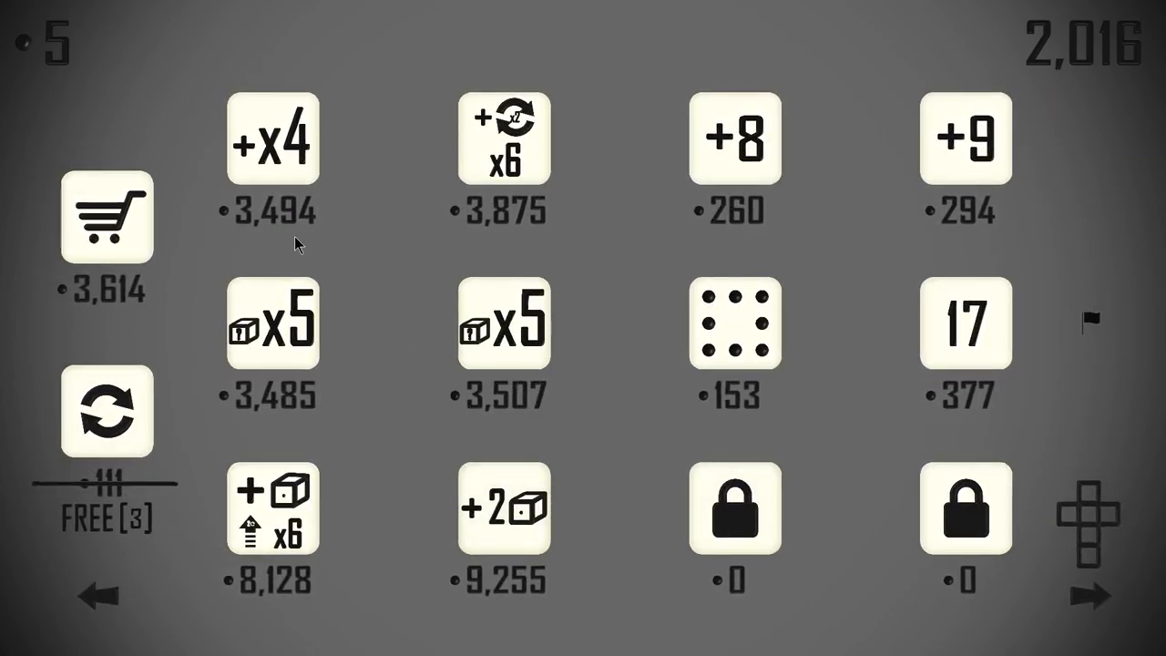
mouse_move(681, 335)
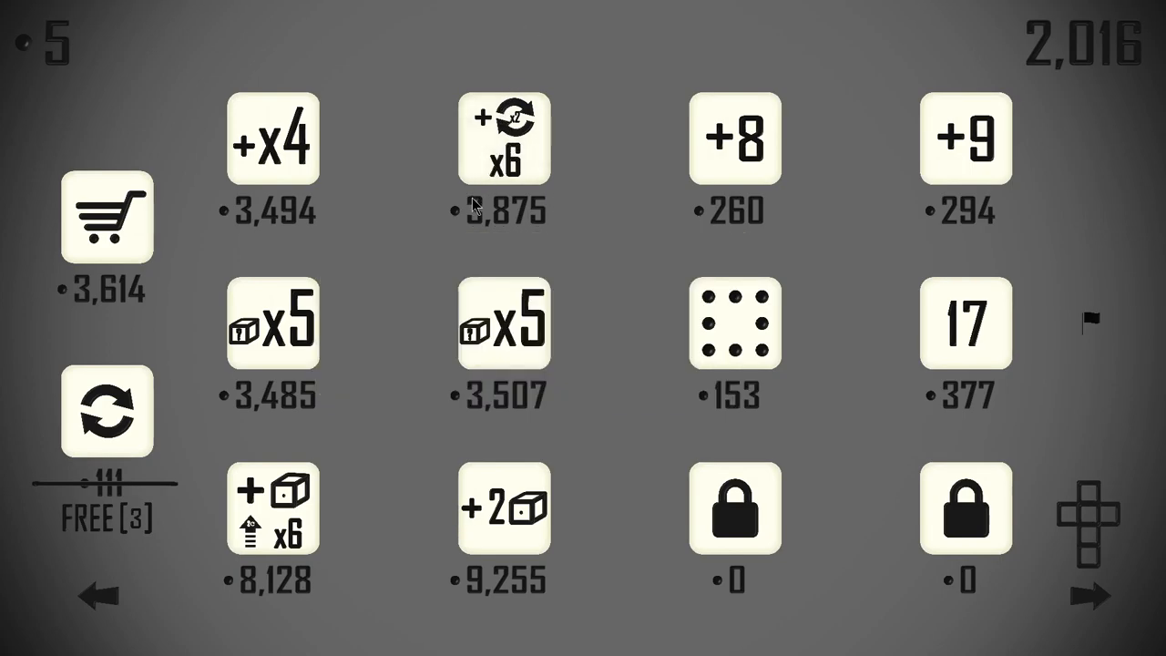
mouse_move(528, 244)
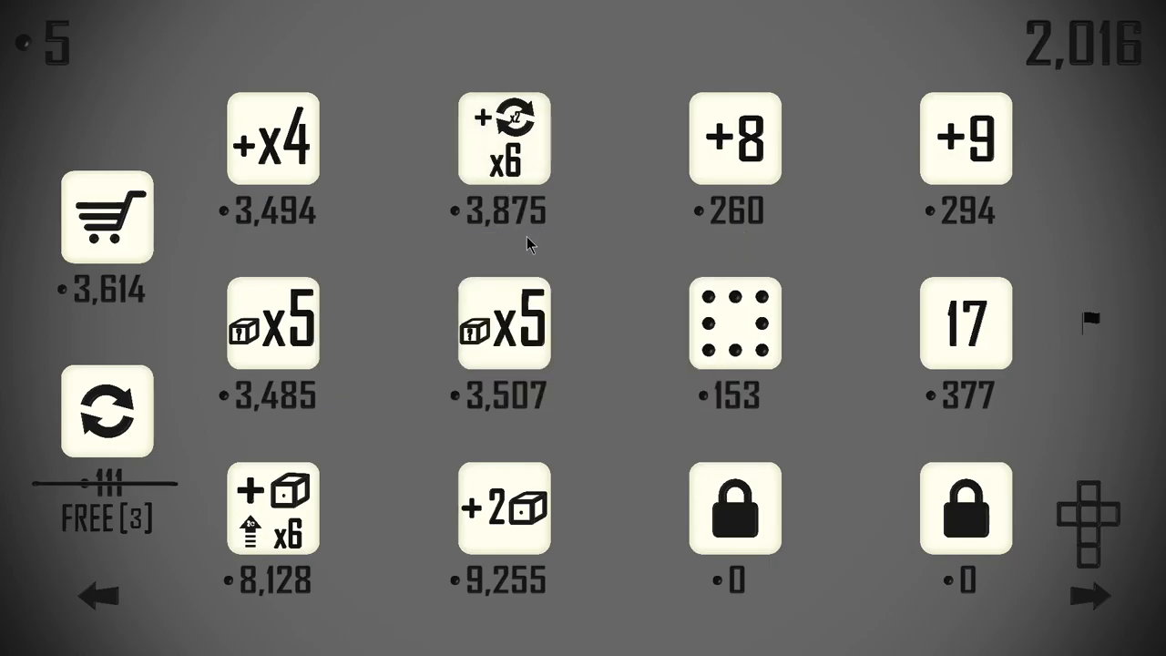
mouse_move(525, 244)
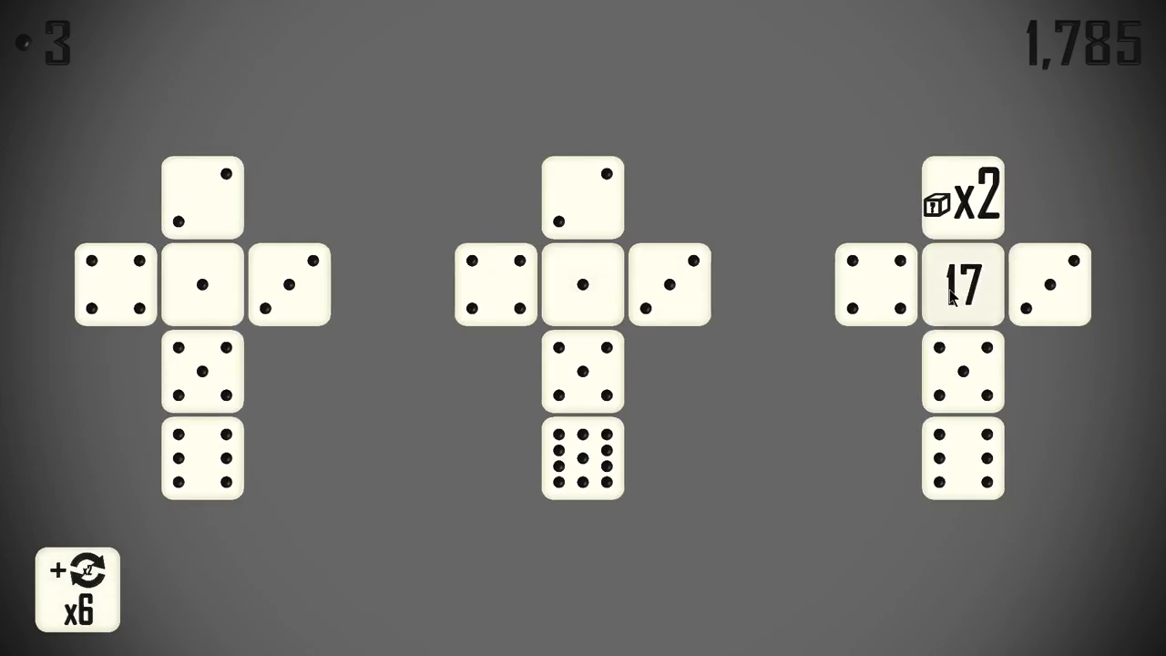
Apply the six-reroll upgrade to a die face, returning to the shop with 506 currency
click(77, 586)
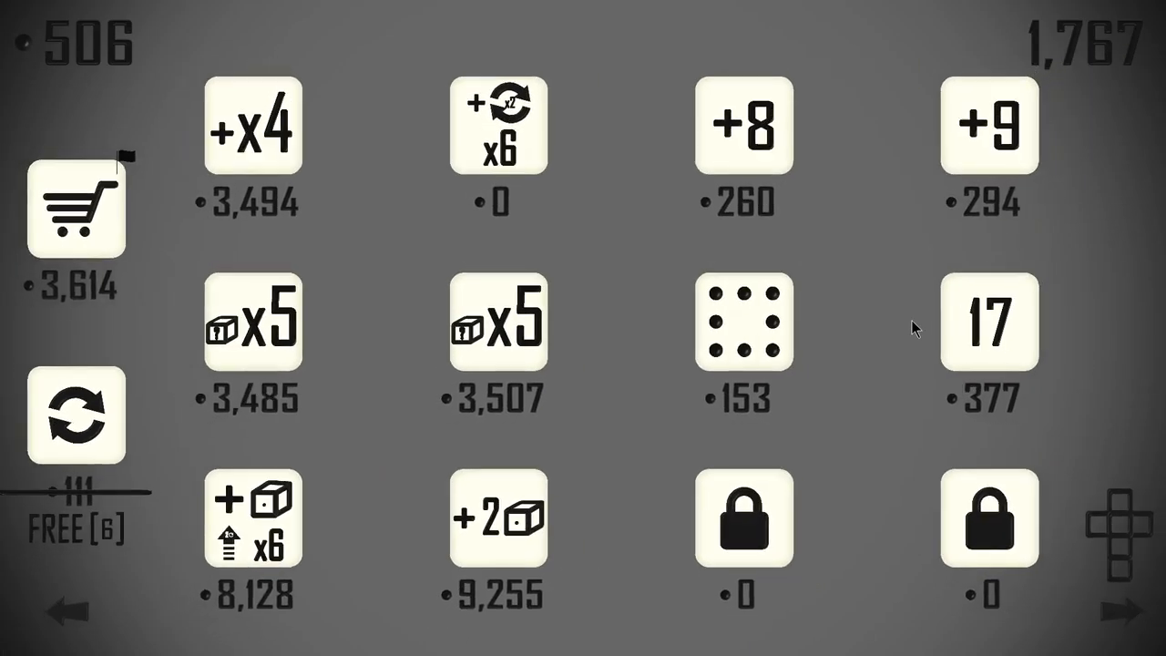
Buy the 17 face upgrade from the shop, leaving 129 currency
click(988, 321)
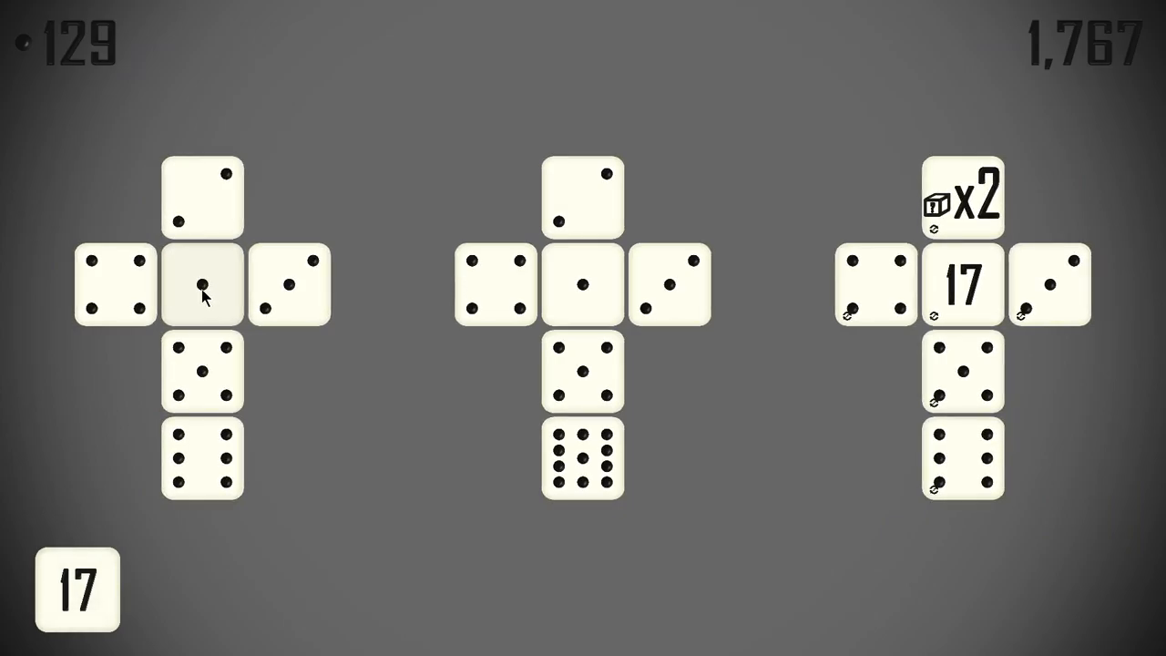
mouse_move(581, 284)
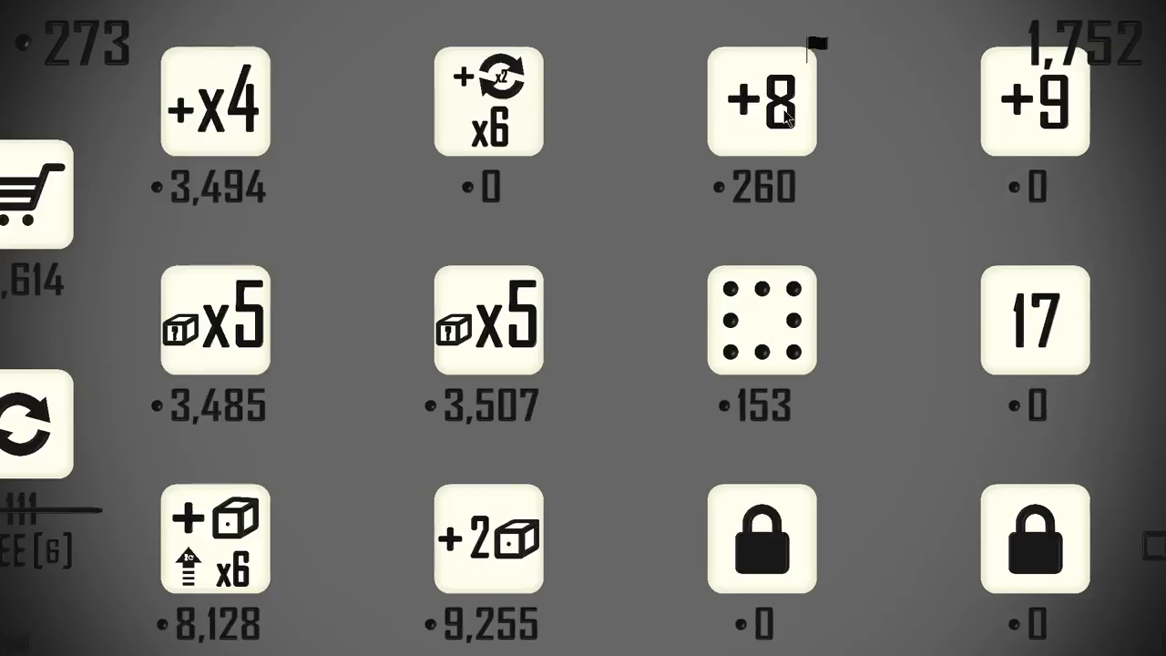
Buy the +8 upgrade tile, dropping currency to 24
click(1035, 321)
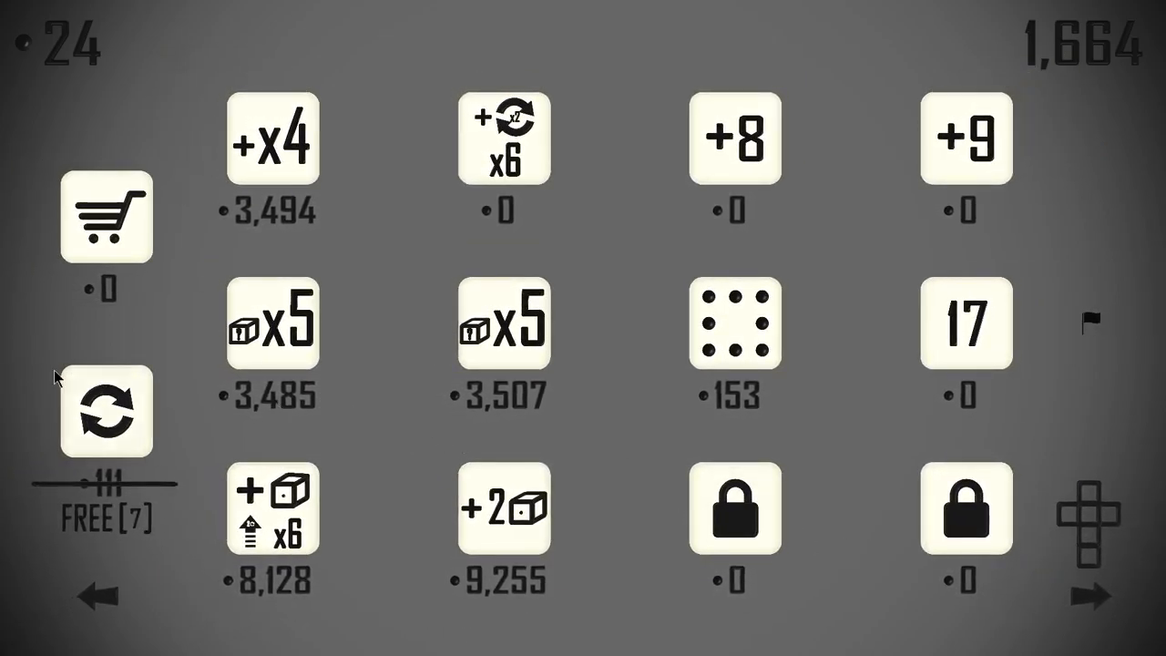
Reroll the shop's upgrade selection using a free refresh, leaving six free rerolls
click(105, 411)
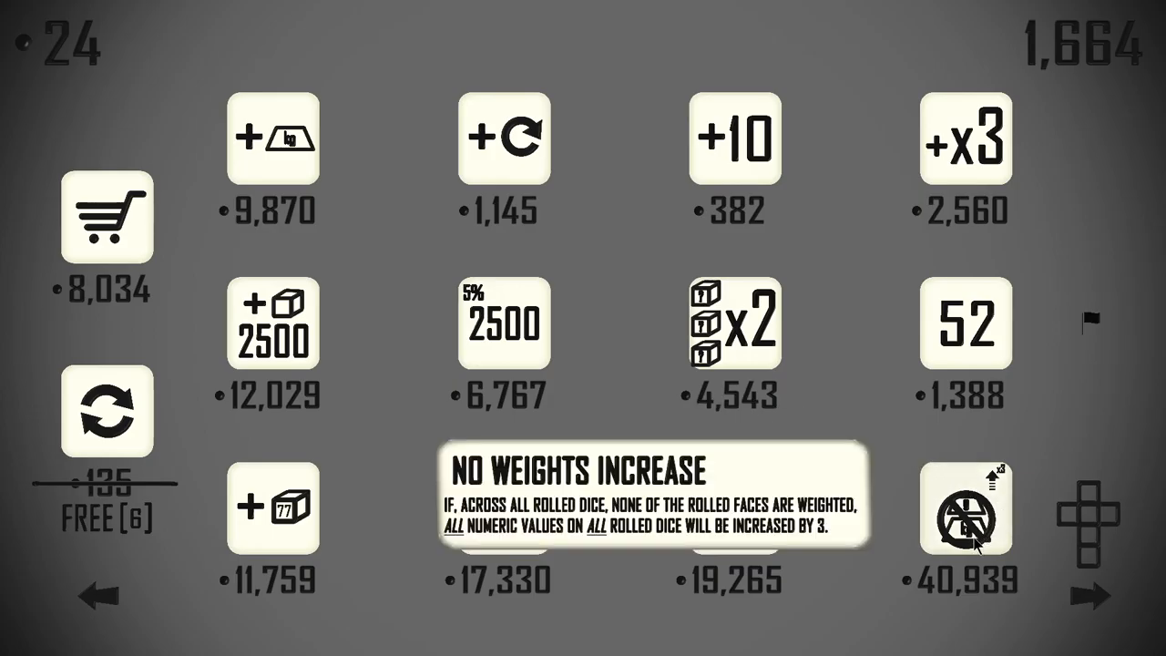
mouse_move(957, 477)
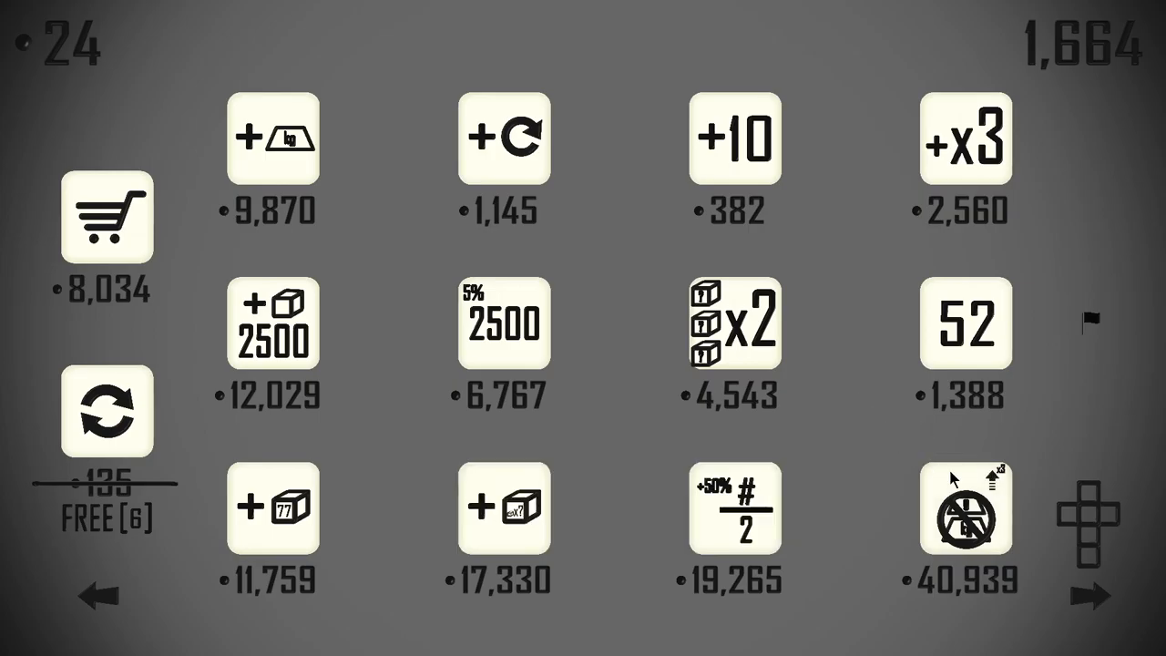
mouse_move(736, 508)
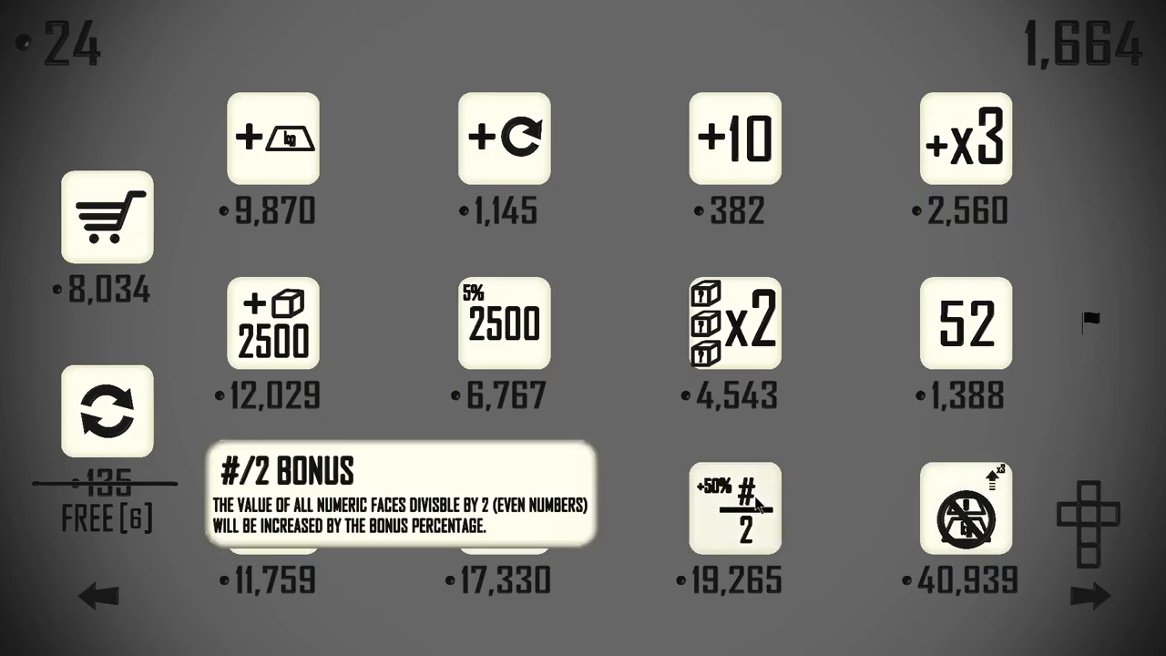
mouse_move(758, 510)
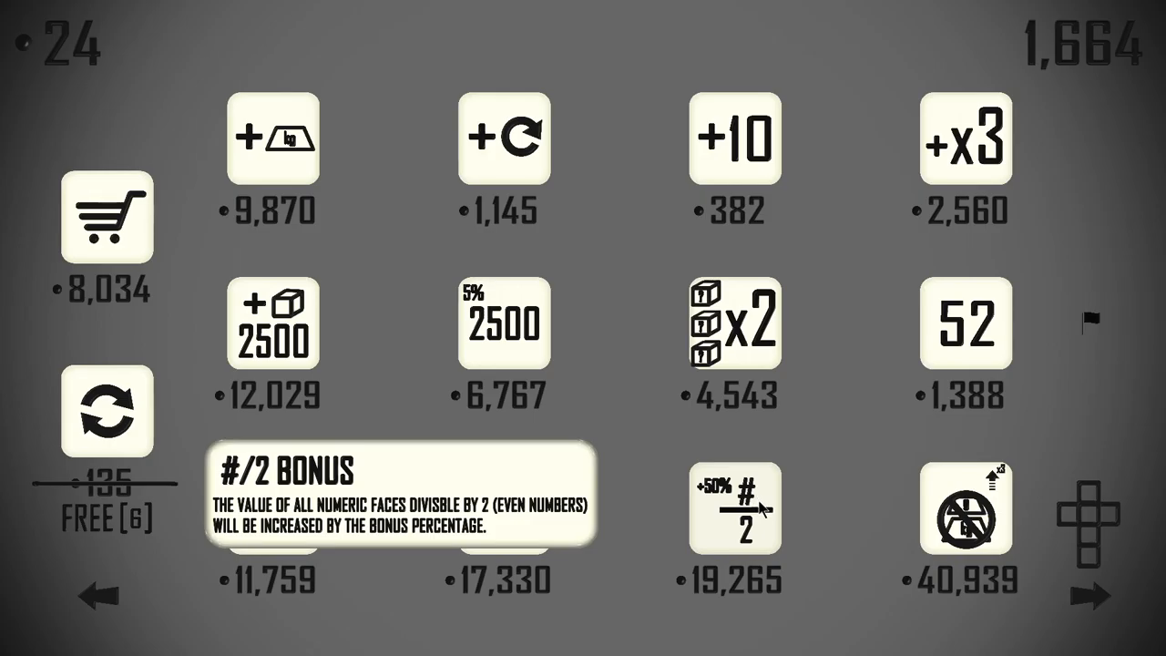
mouse_move(88, 43)
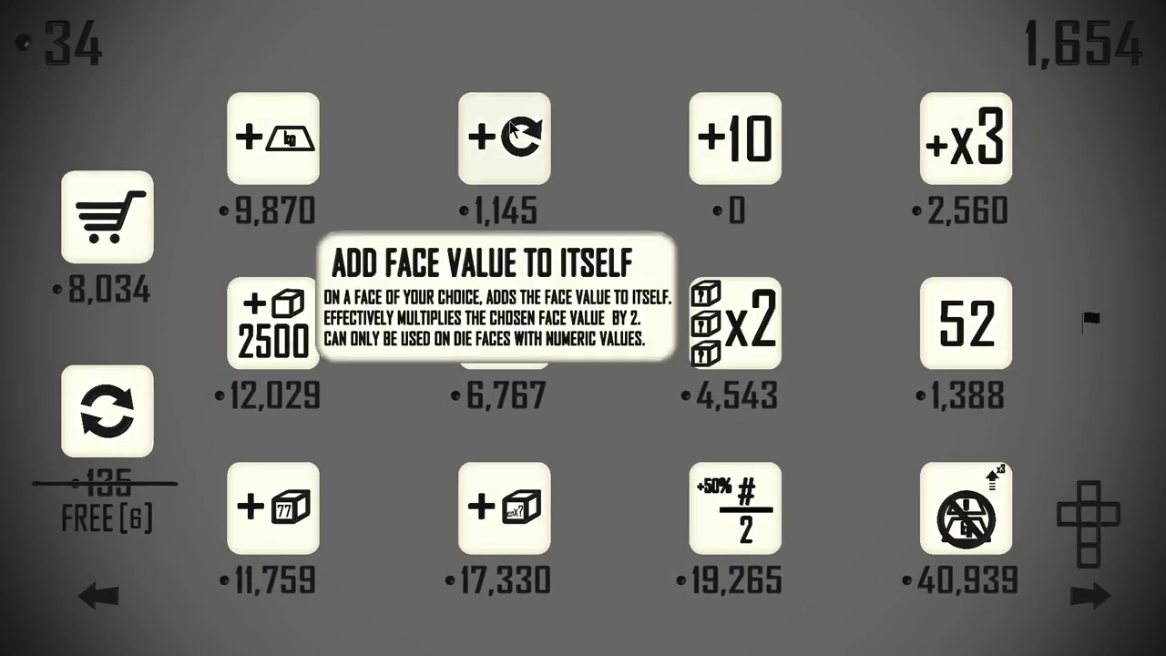
mouse_move(543, 131)
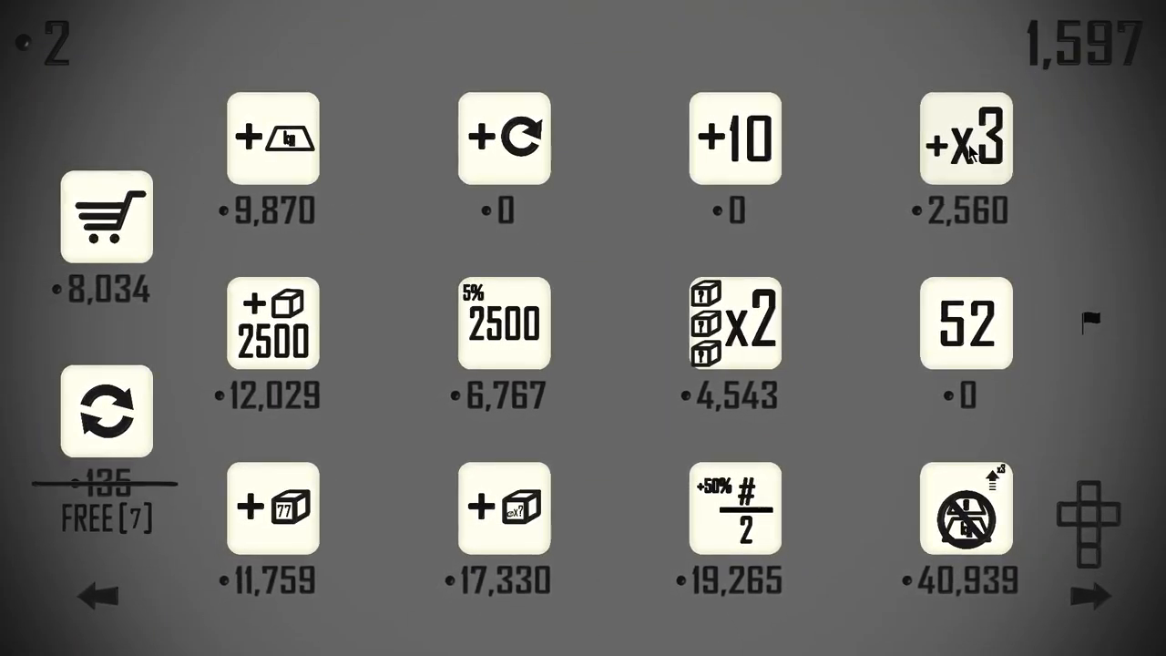
mouse_move(734, 508)
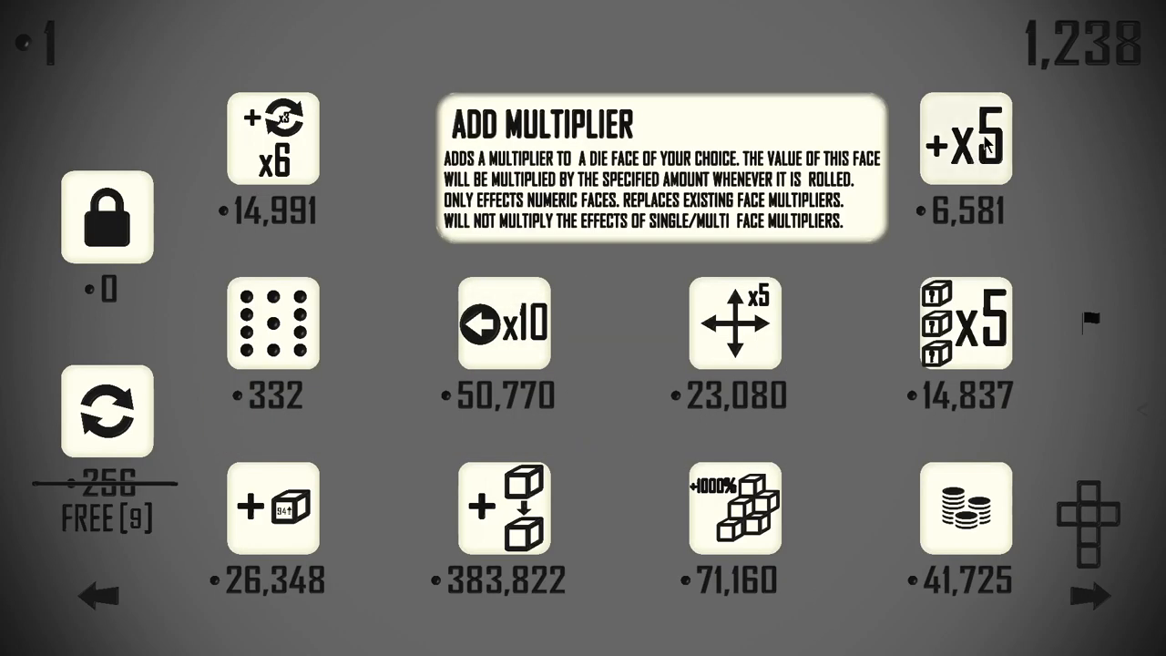
mouse_move(507, 137)
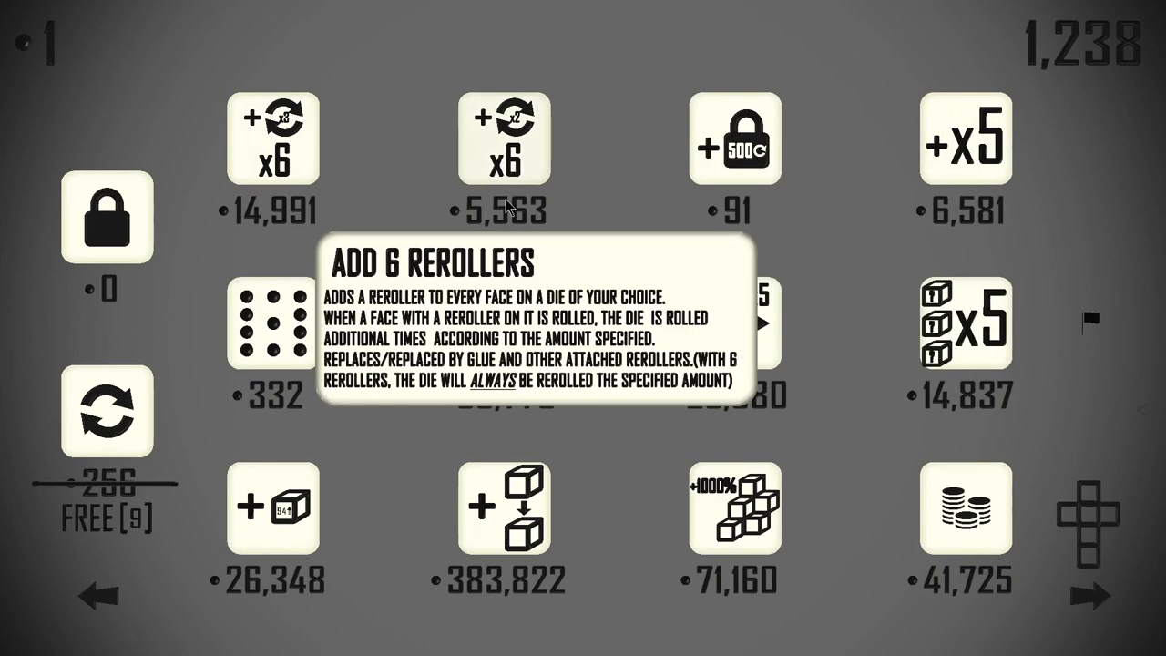
mouse_move(27, 51)
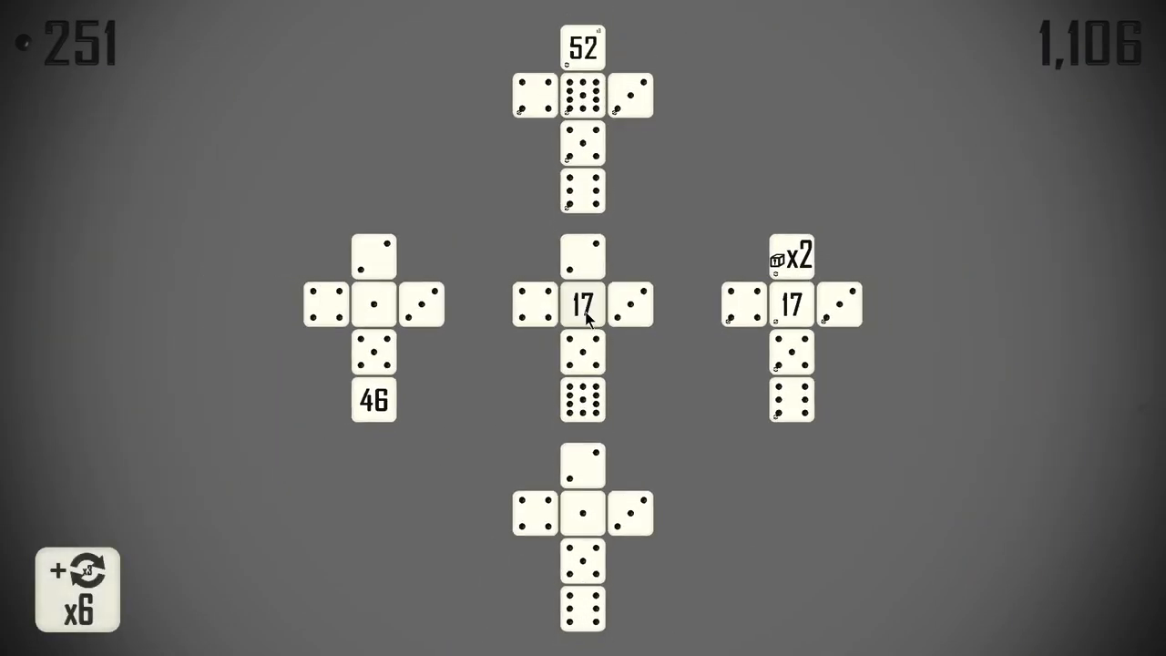
Apply the Add 6 Rerollers upgrade to a die, returning to the shop with 480 currency
click(76, 590)
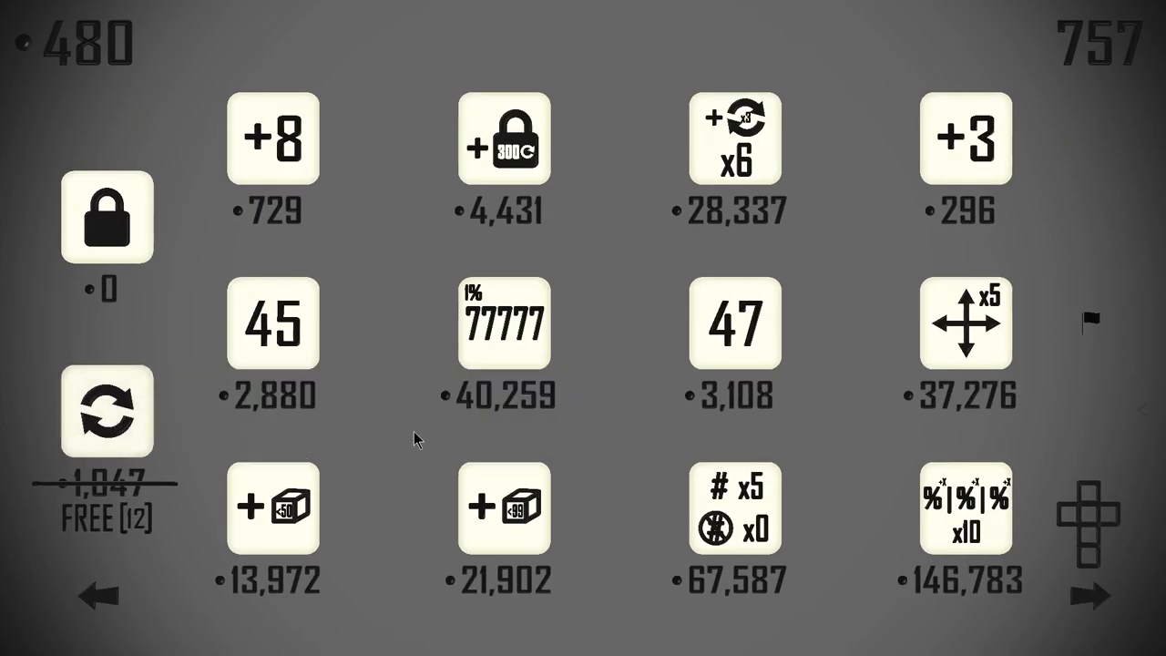
mouse_move(756, 137)
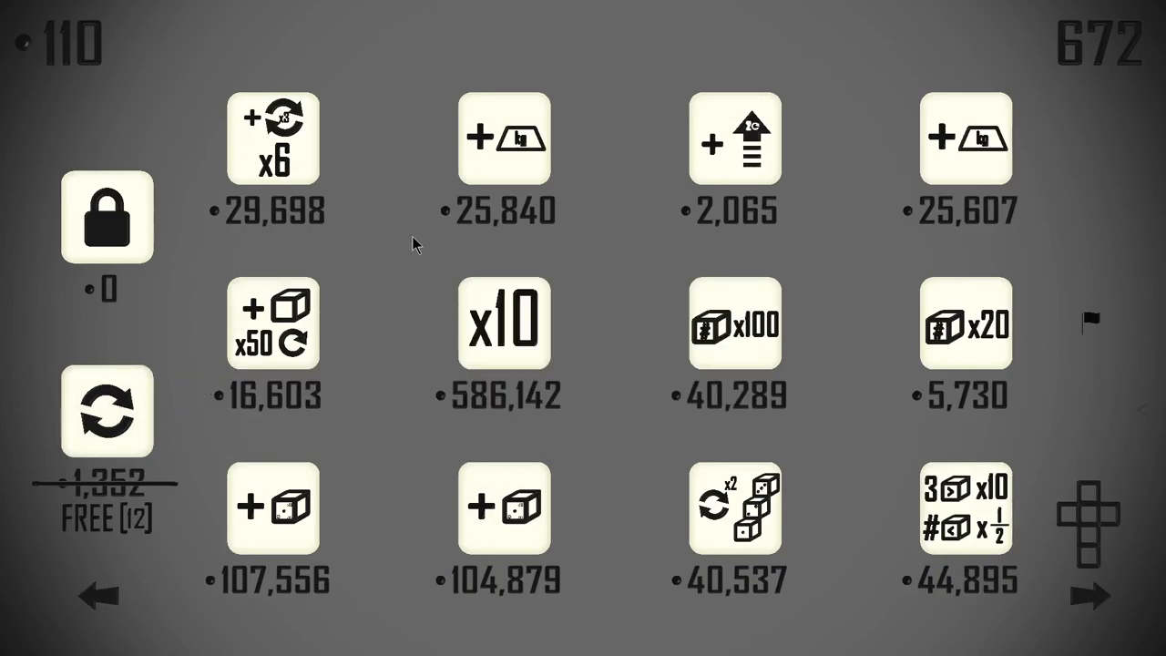
mouse_move(503, 138)
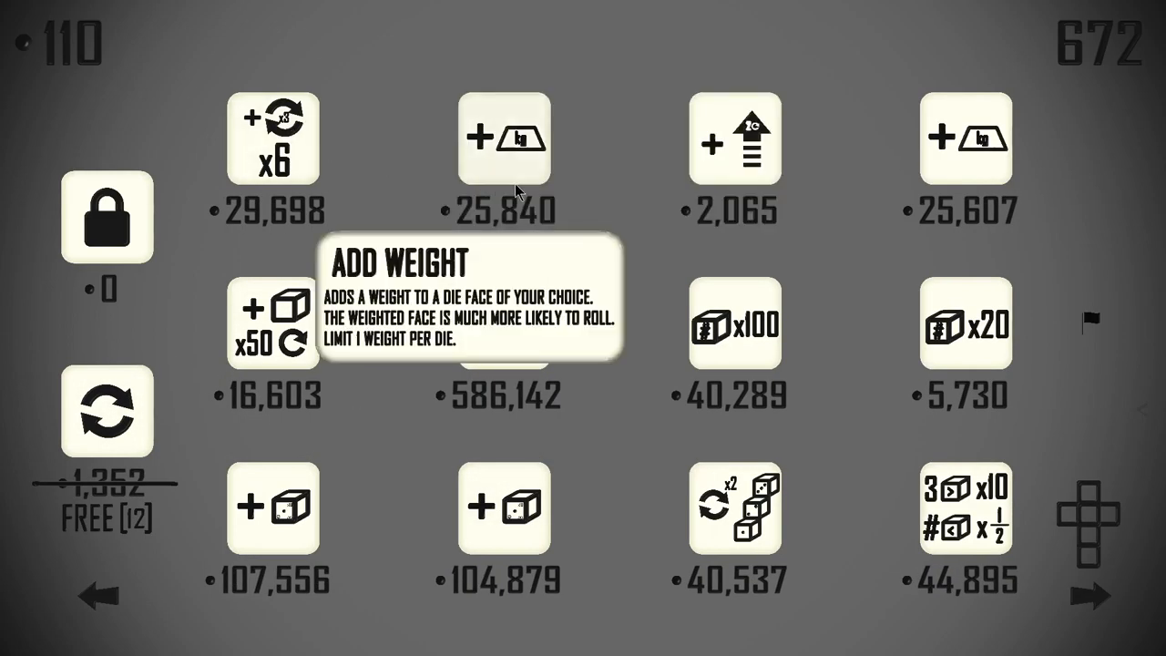
mouse_move(678, 264)
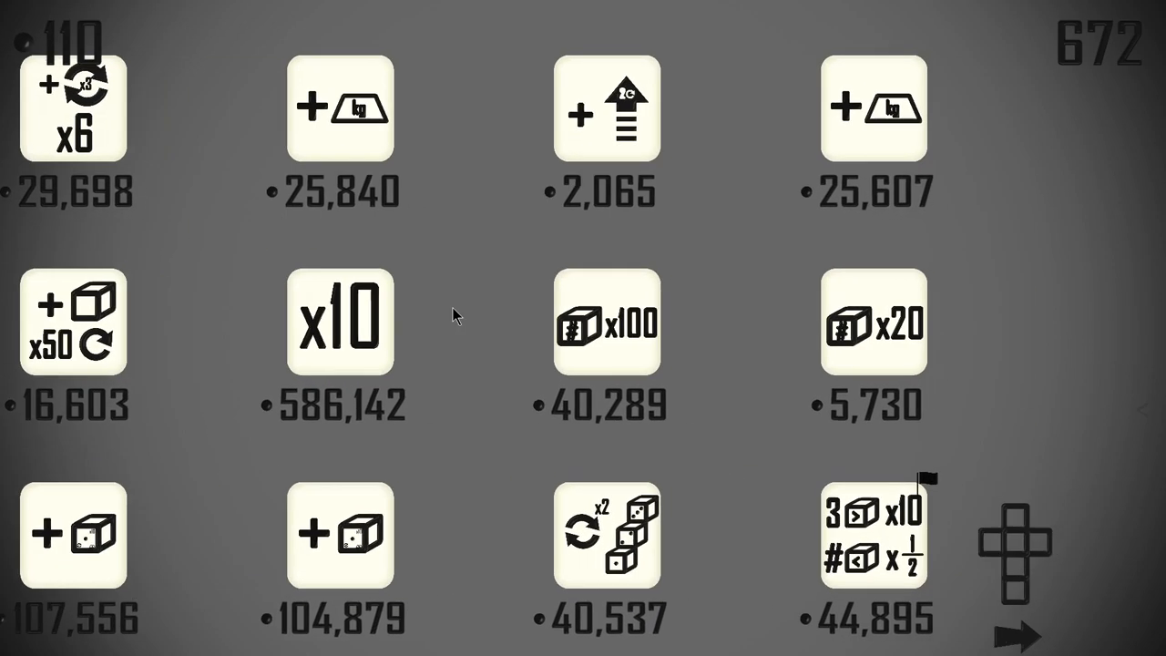
Leave the shop to view the die bearing 52, 17 and x10 faces
click(340, 321)
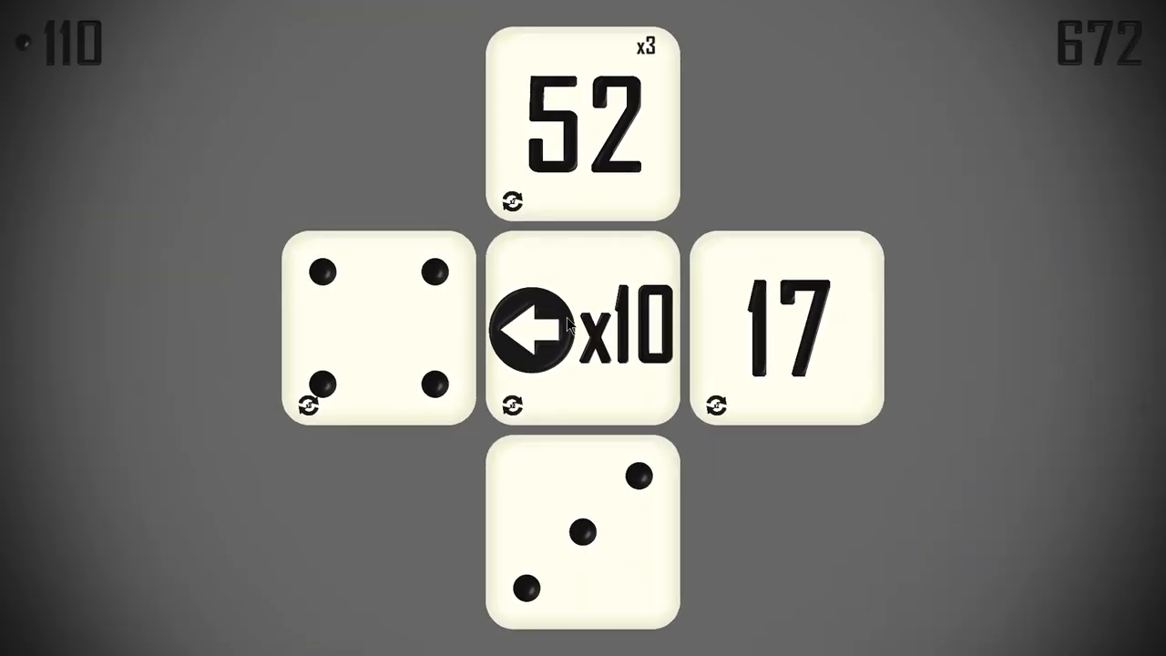
Roll the dice from the die view, raising currency to 26,959 and returning to the shop
click(583, 328)
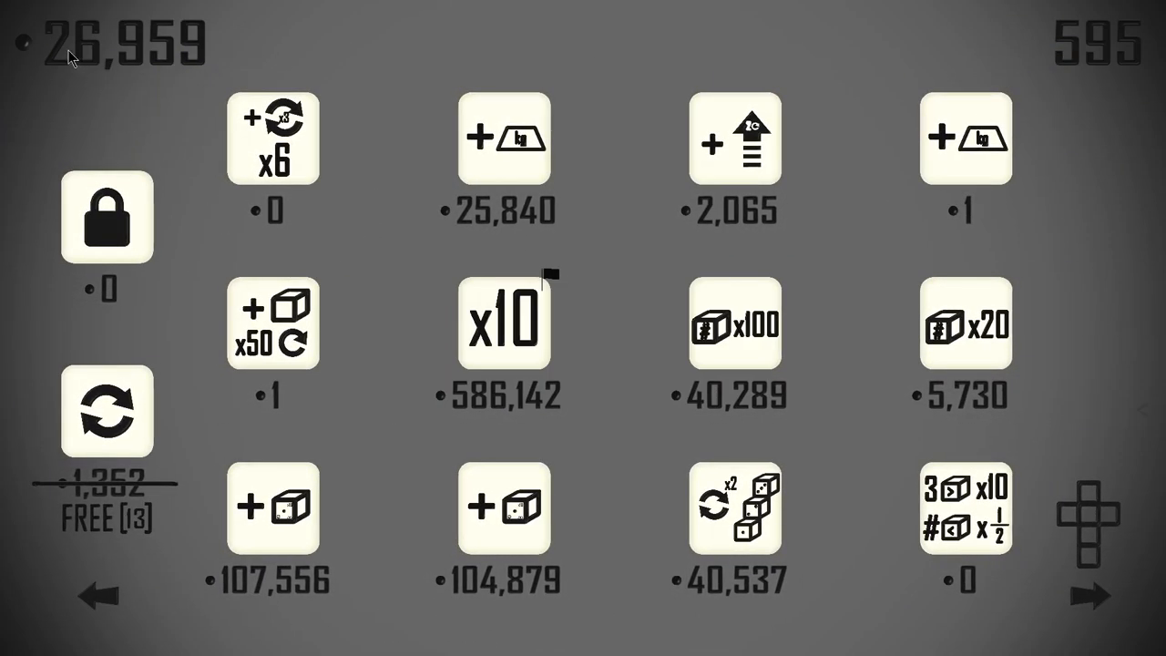
mouse_move(19, 33)
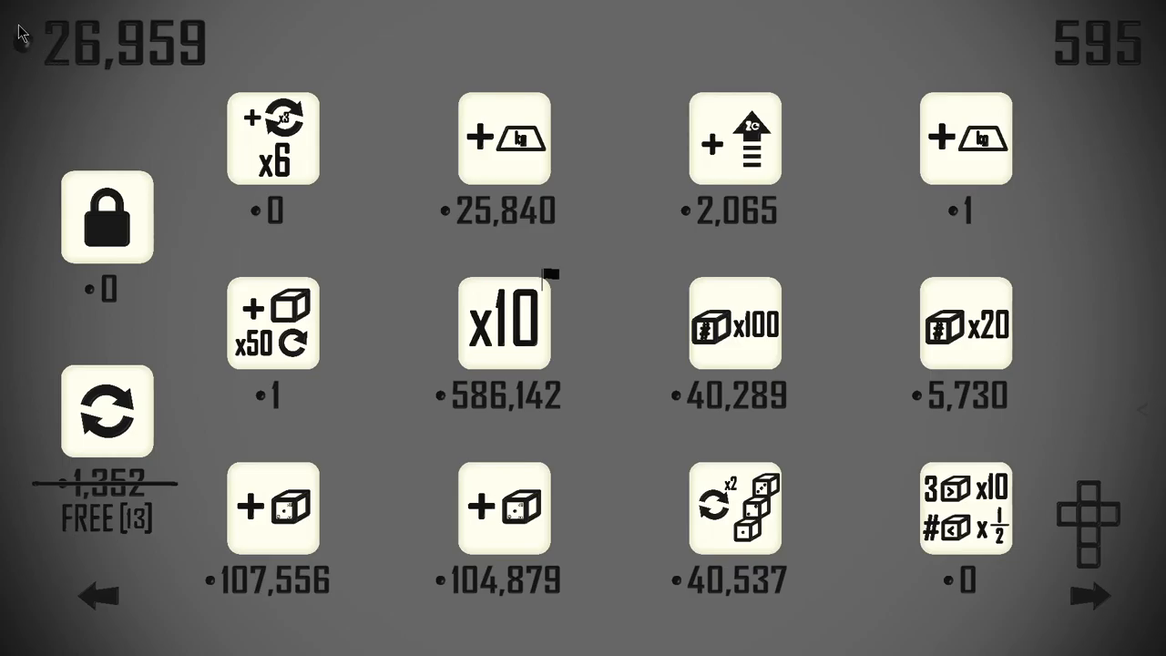
Buy an upgrade, refresh the shop's stock and roll, reaching 56,175 currency
click(503, 325)
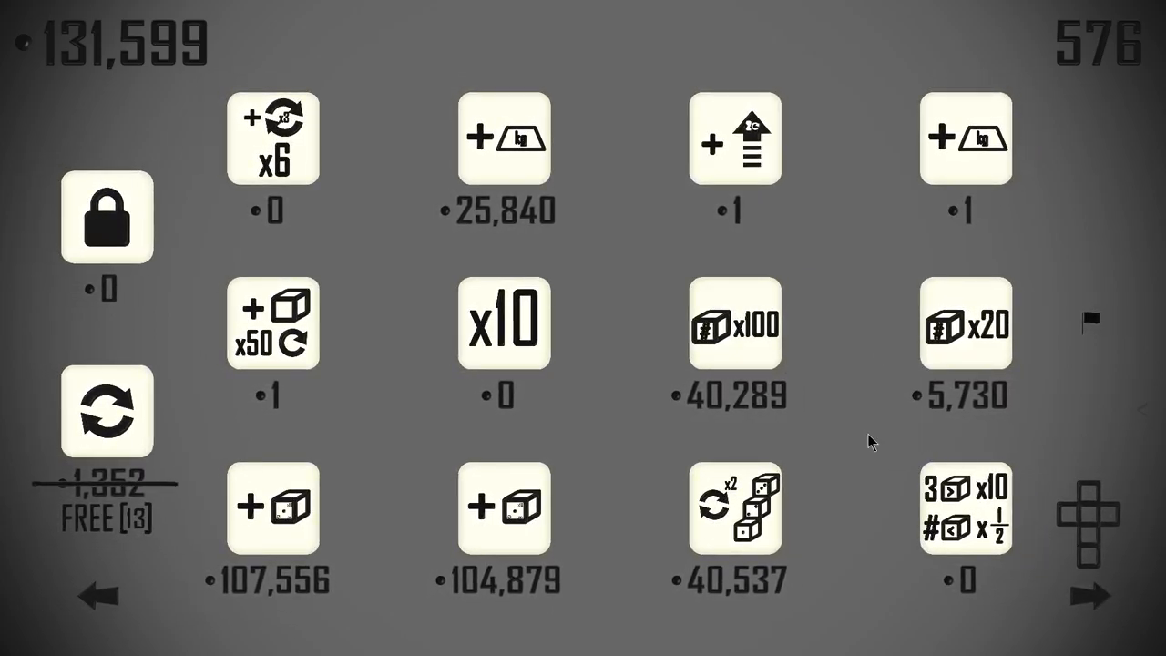
mouse_move(106, 411)
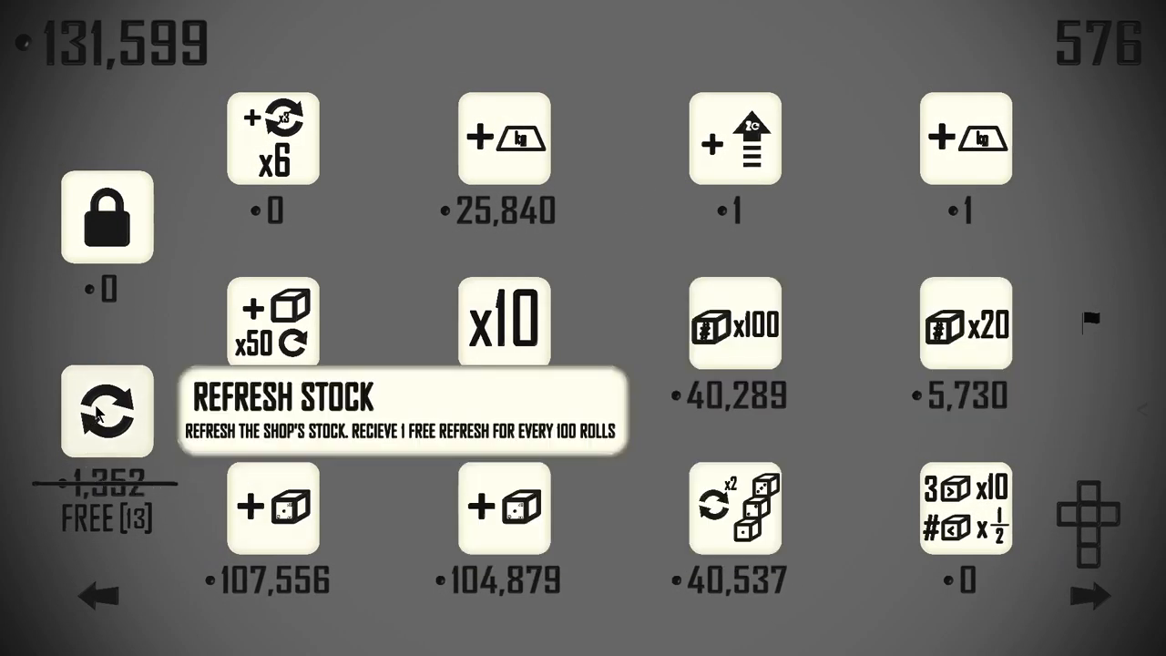
click(106, 412)
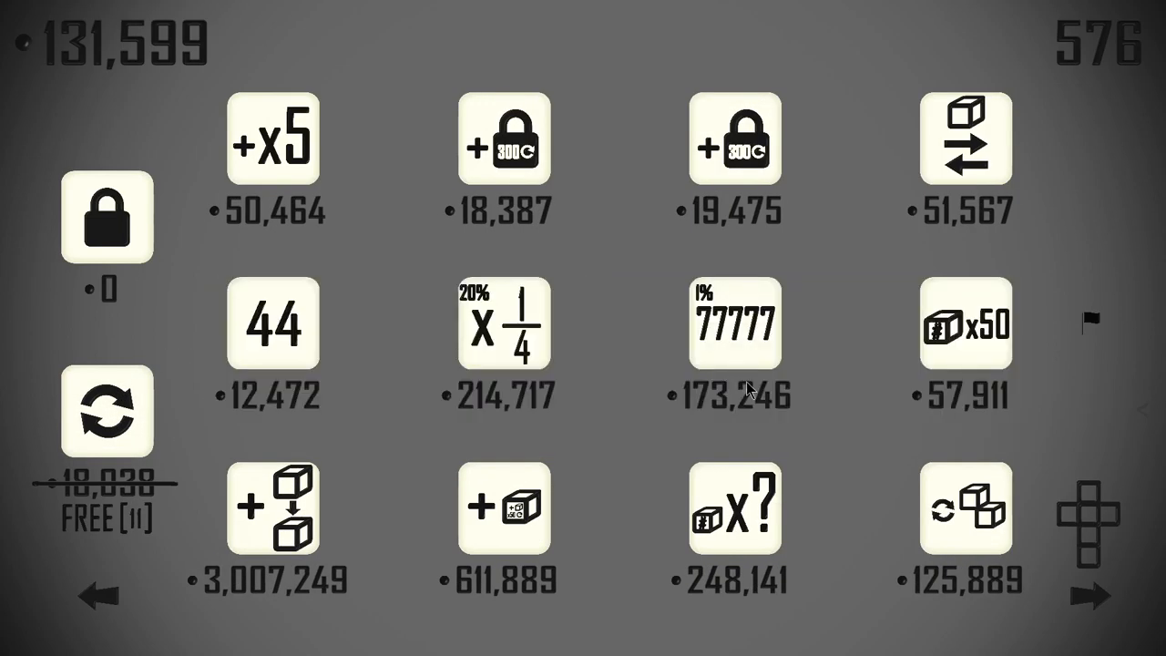
mouse_move(773, 437)
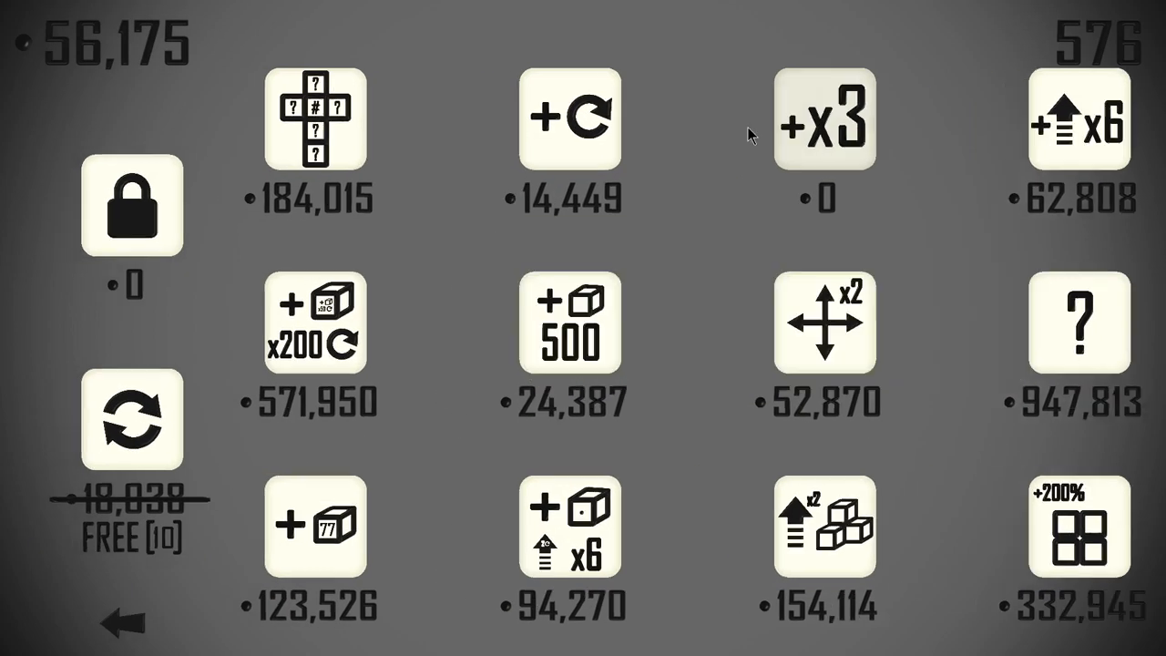
click(823, 119)
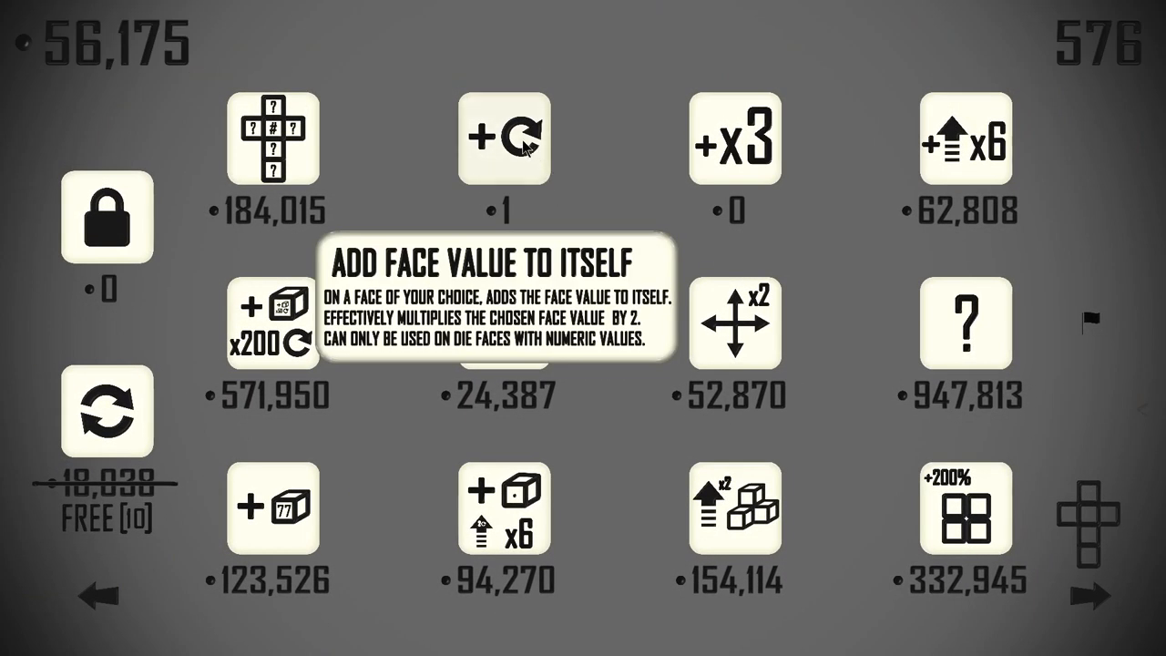
mouse_move(332, 289)
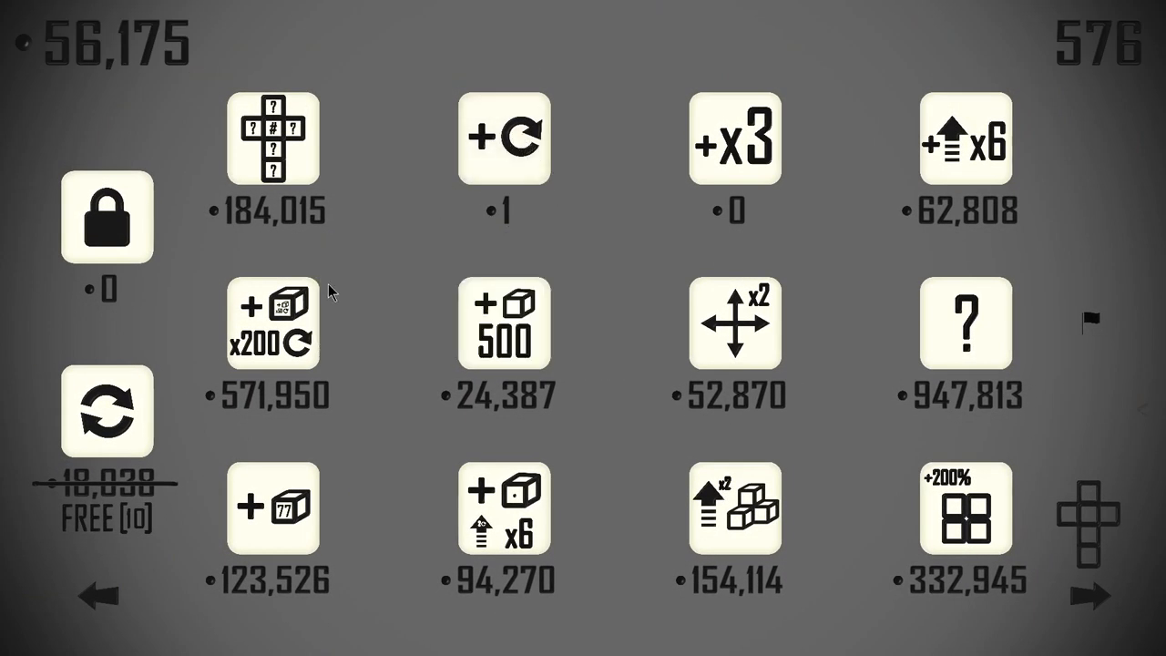
mouse_move(128, 410)
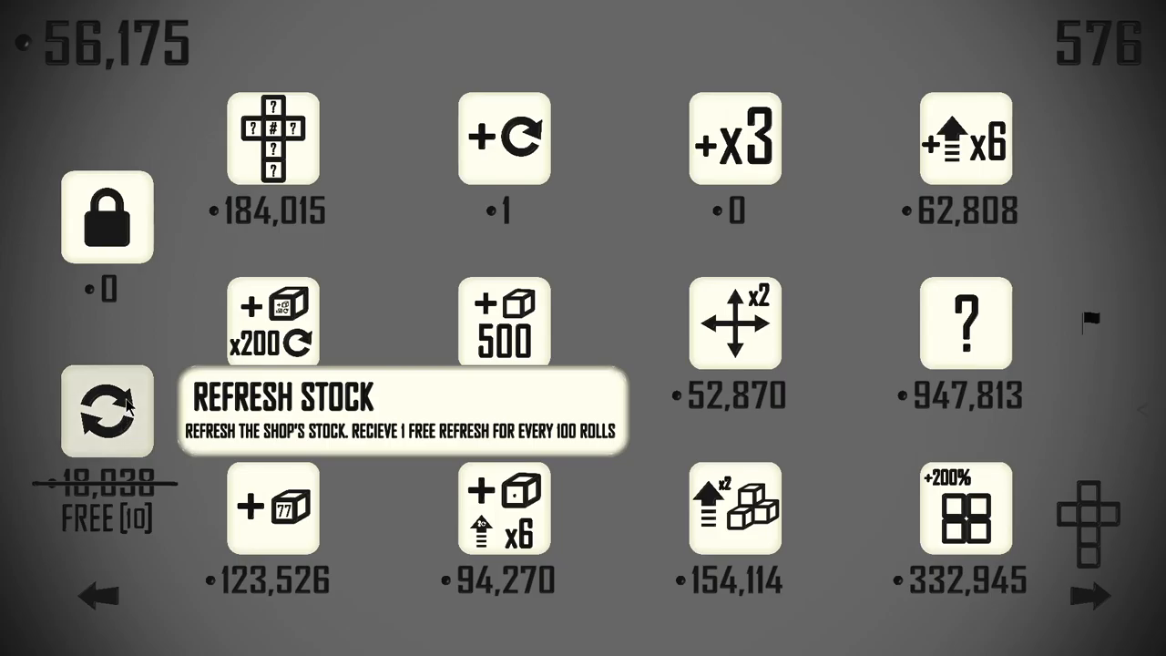
Refresh the stock twice, buy an upgrade and refresh again, with currency at 4,872,097
click(105, 411)
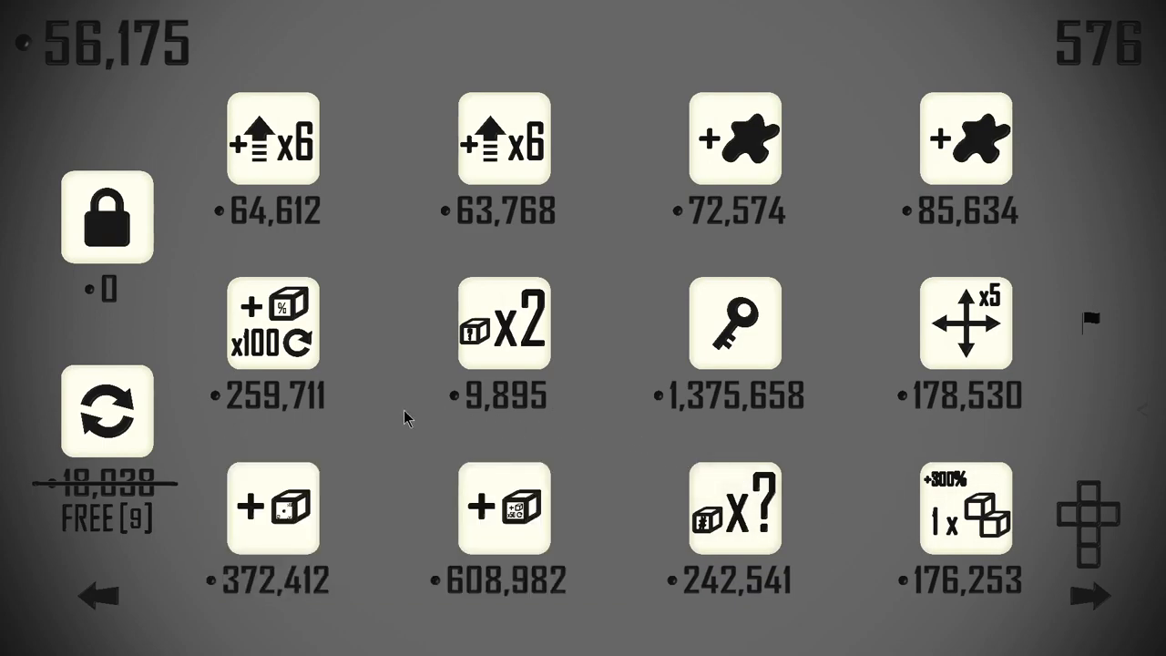
click(106, 412)
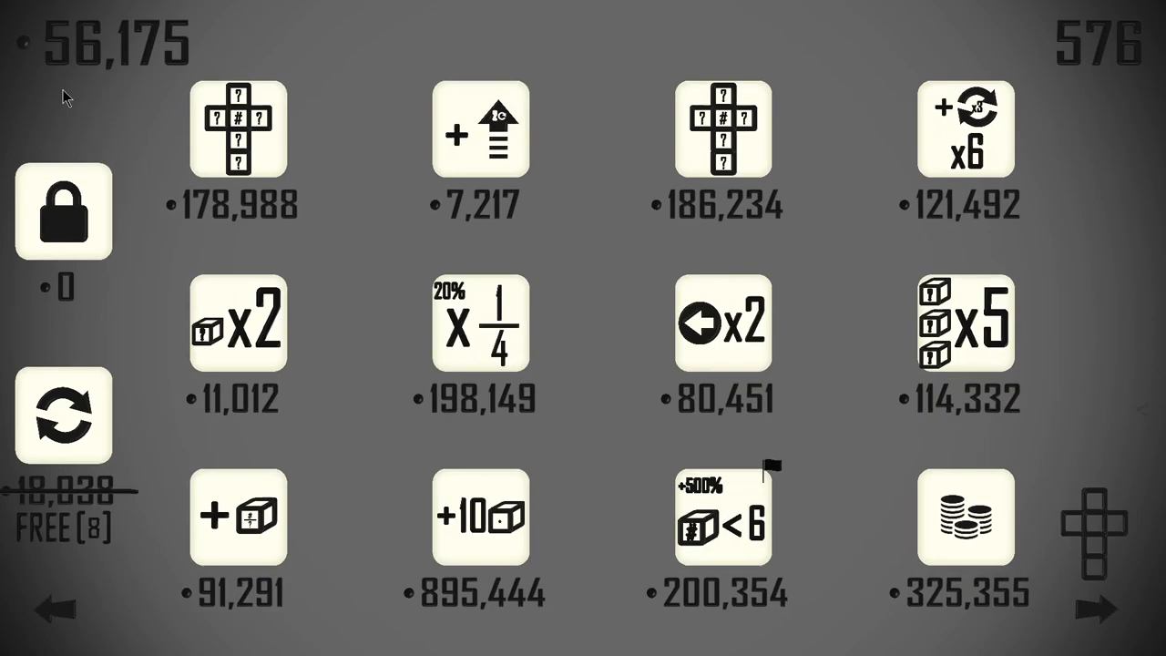
click(722, 324)
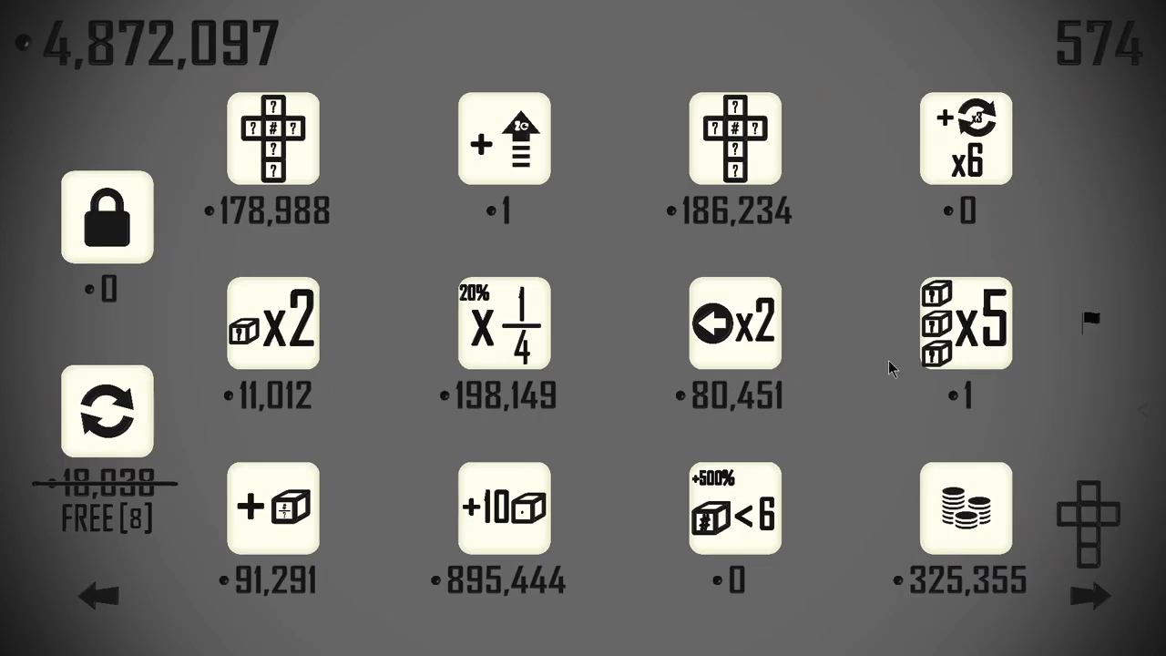
mouse_move(173, 423)
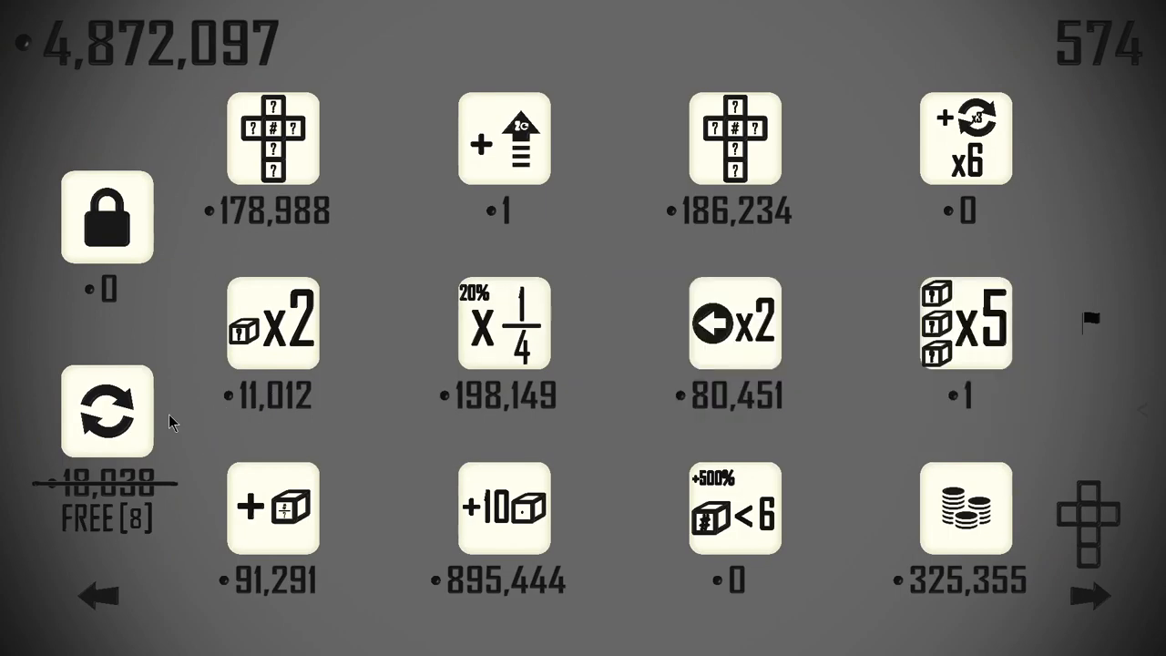
click(106, 412)
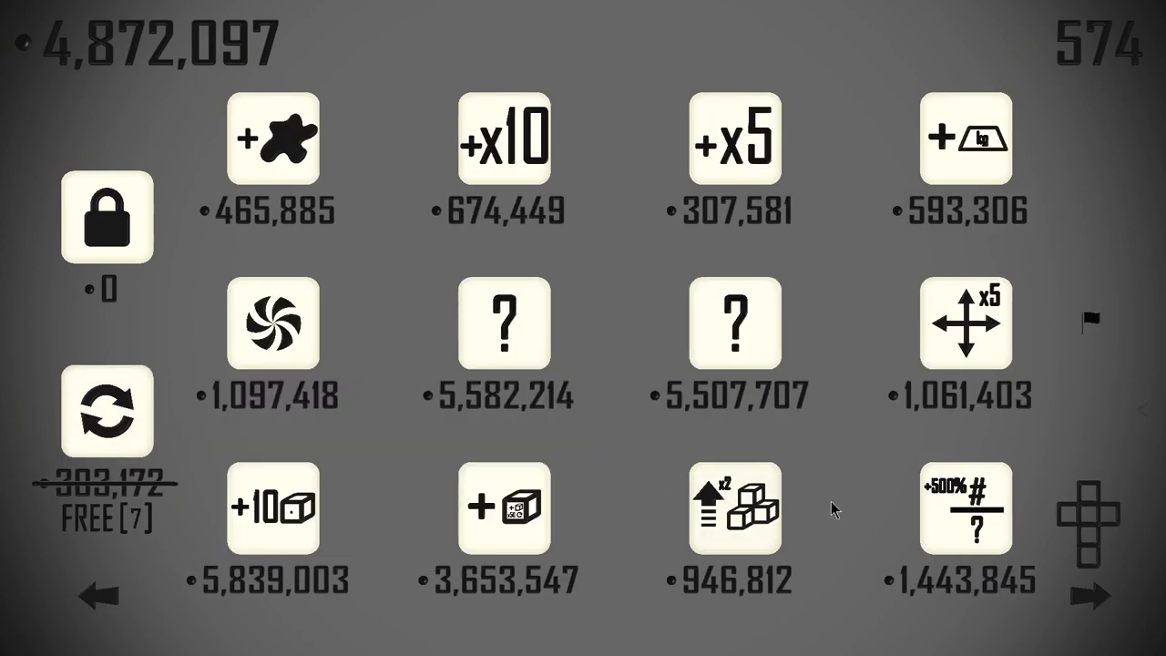
mouse_move(968, 510)
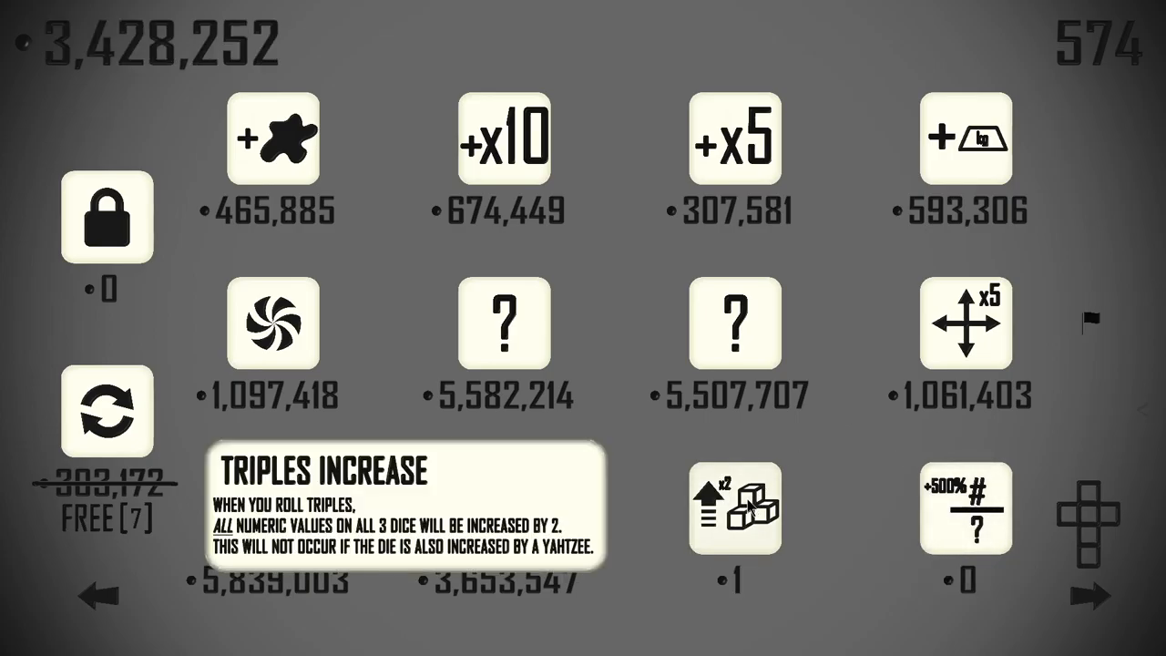
Buy the Add Multiplier (+x10) upgrade and apply it to a die face
click(734, 507)
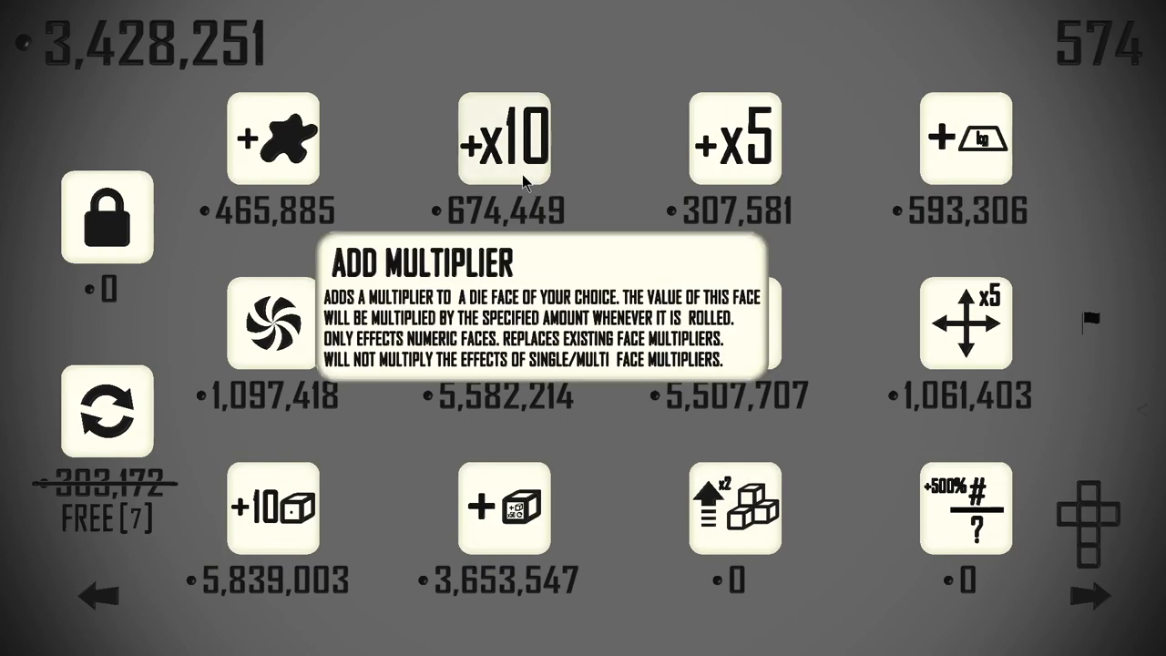
click(503, 138)
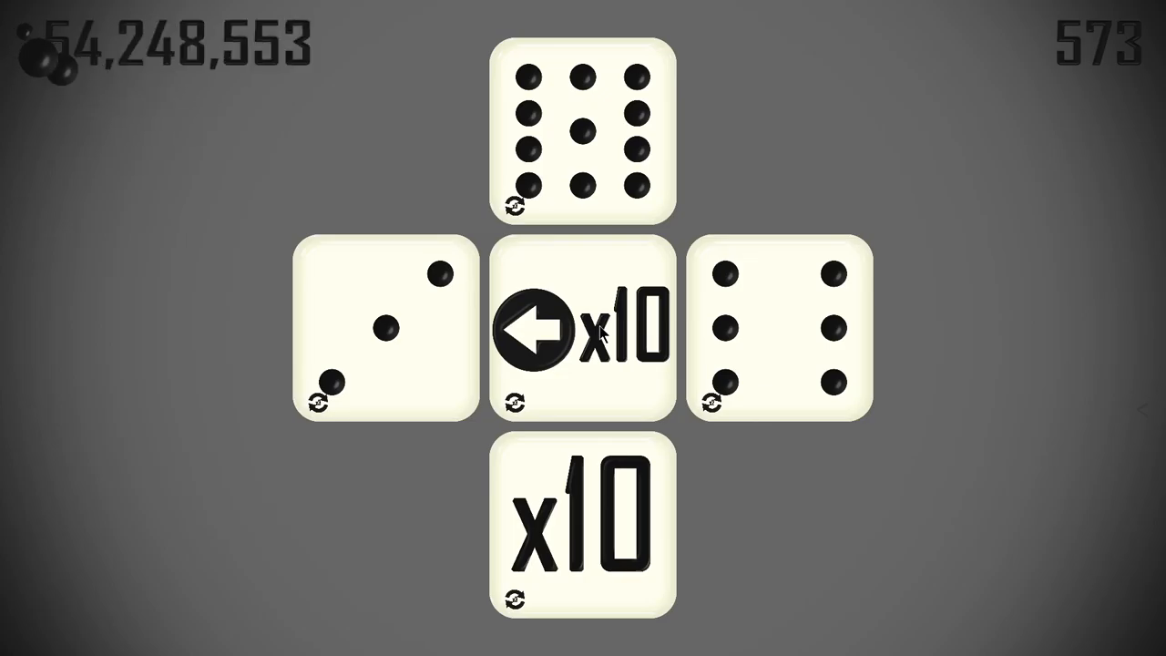
Roll the dice, buy the Void upgrade and put the Void face on the left die
click(583, 328)
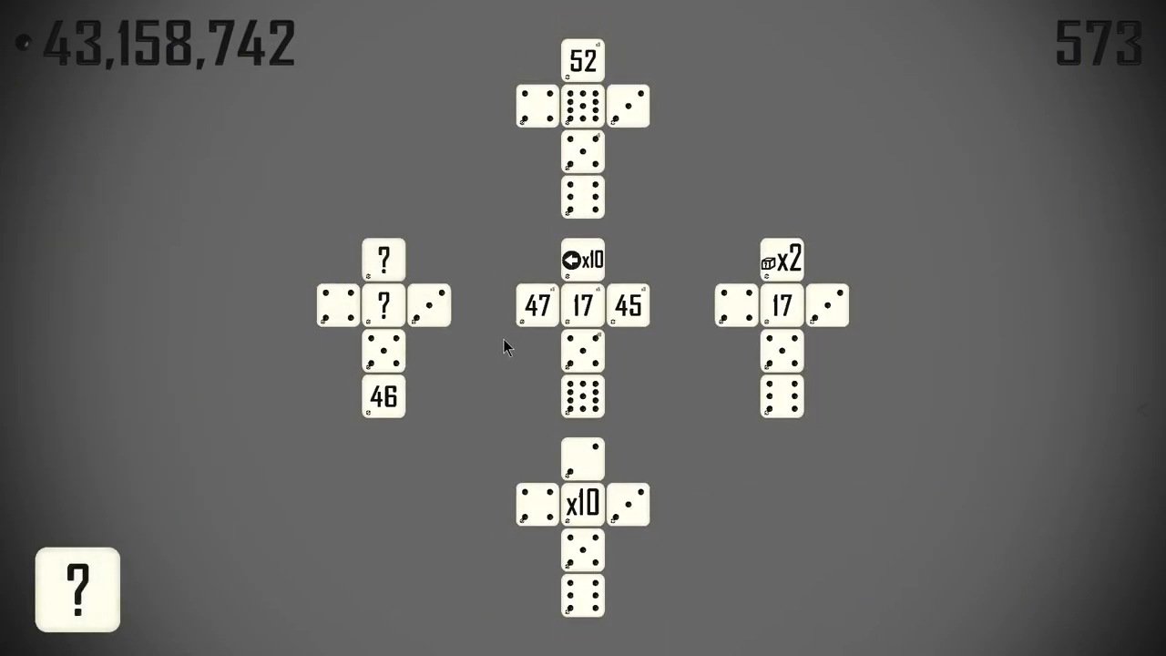
click(77, 590)
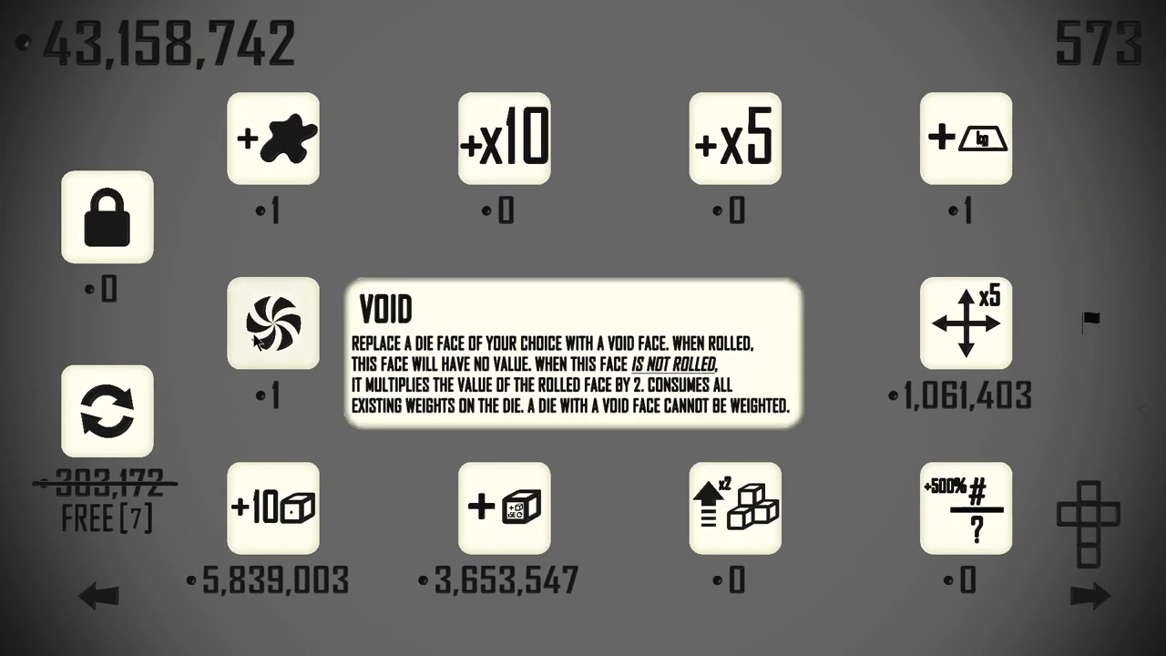
mouse_move(259, 343)
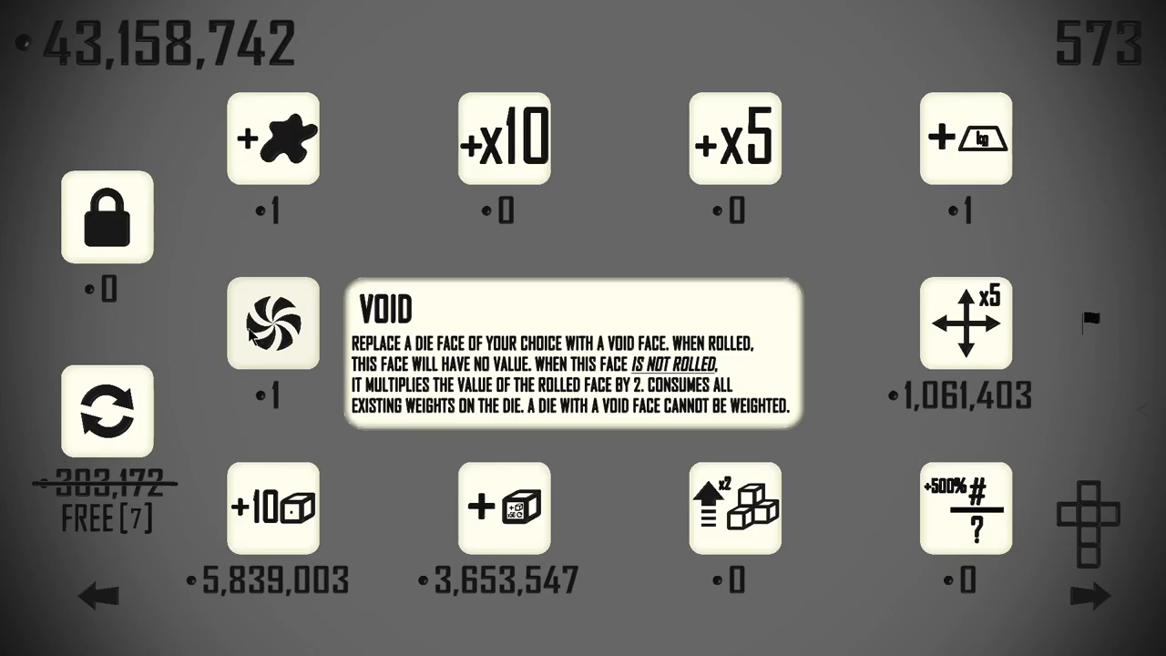
mouse_move(248, 336)
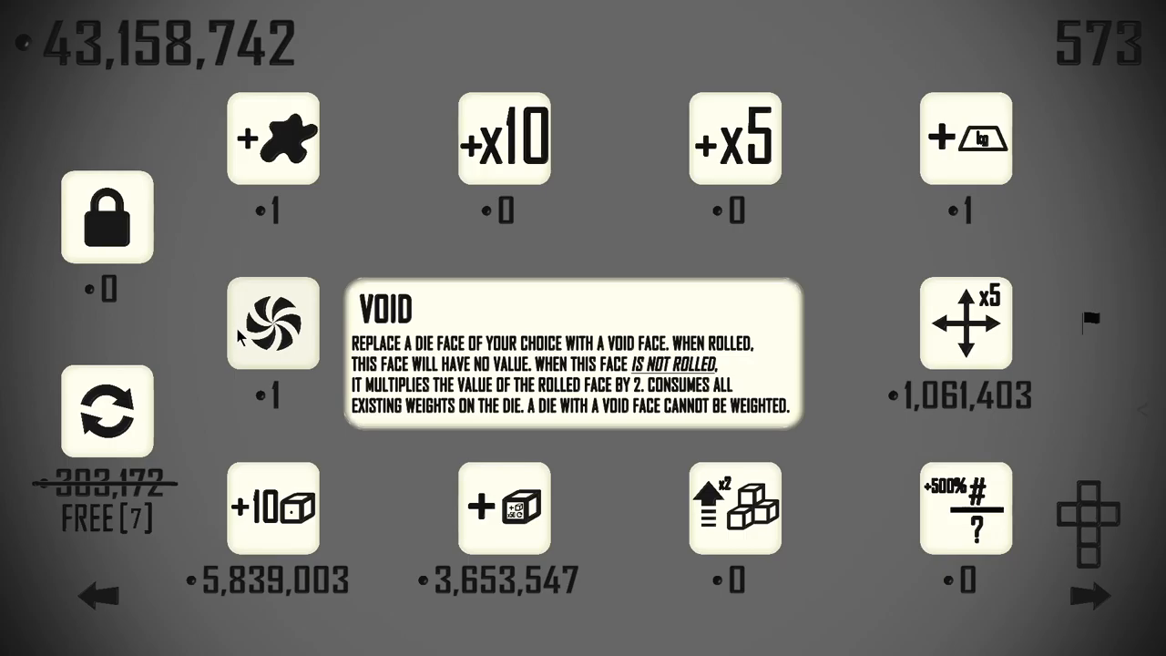
mouse_move(235, 335)
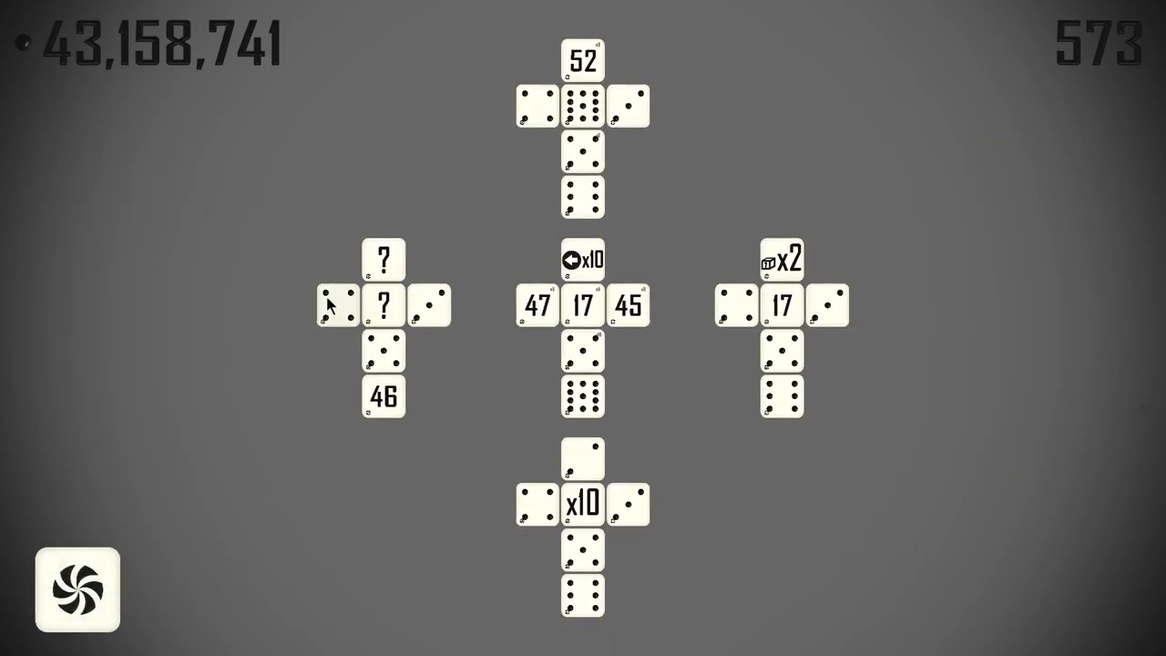
click(76, 590)
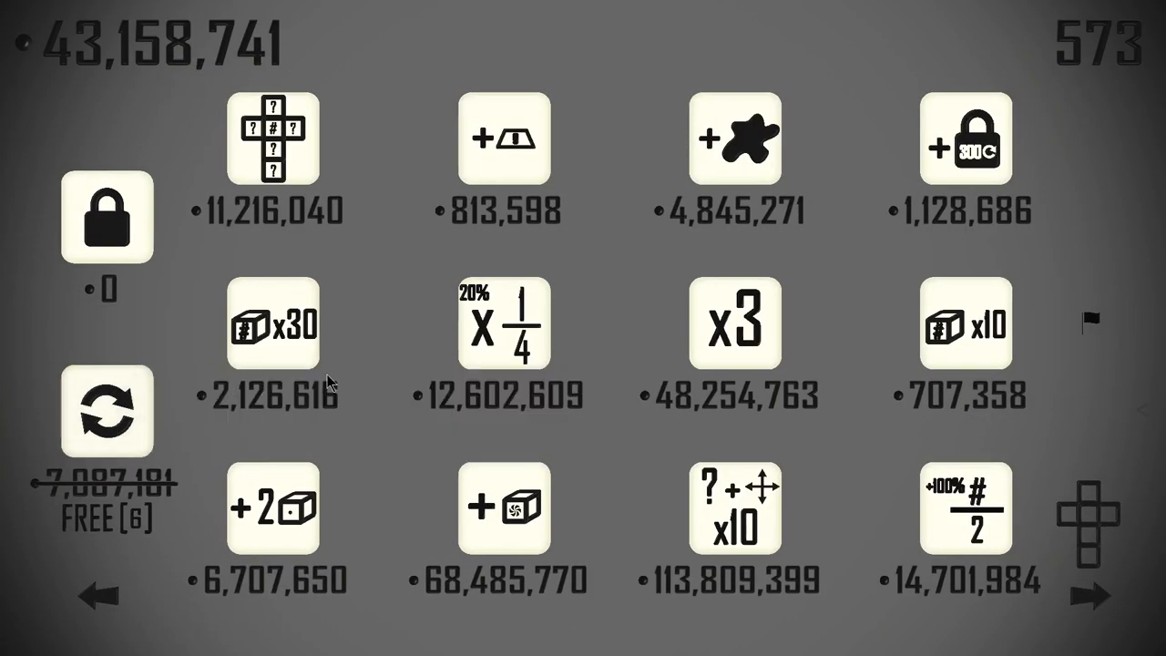
mouse_move(725, 440)
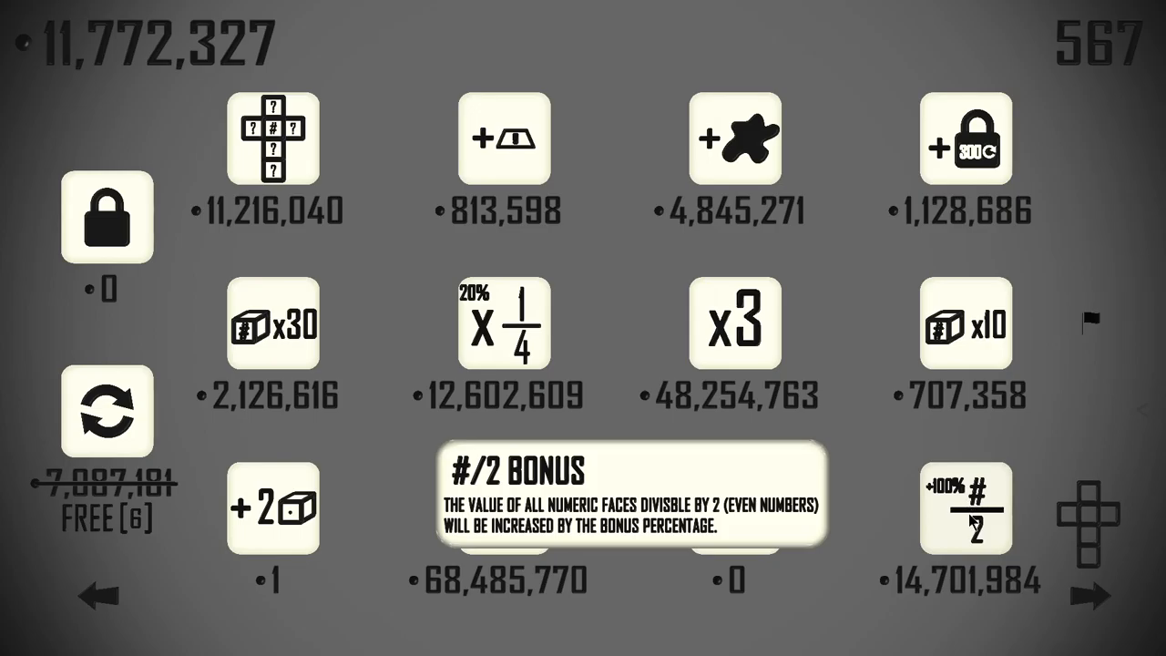
mouse_move(434, 306)
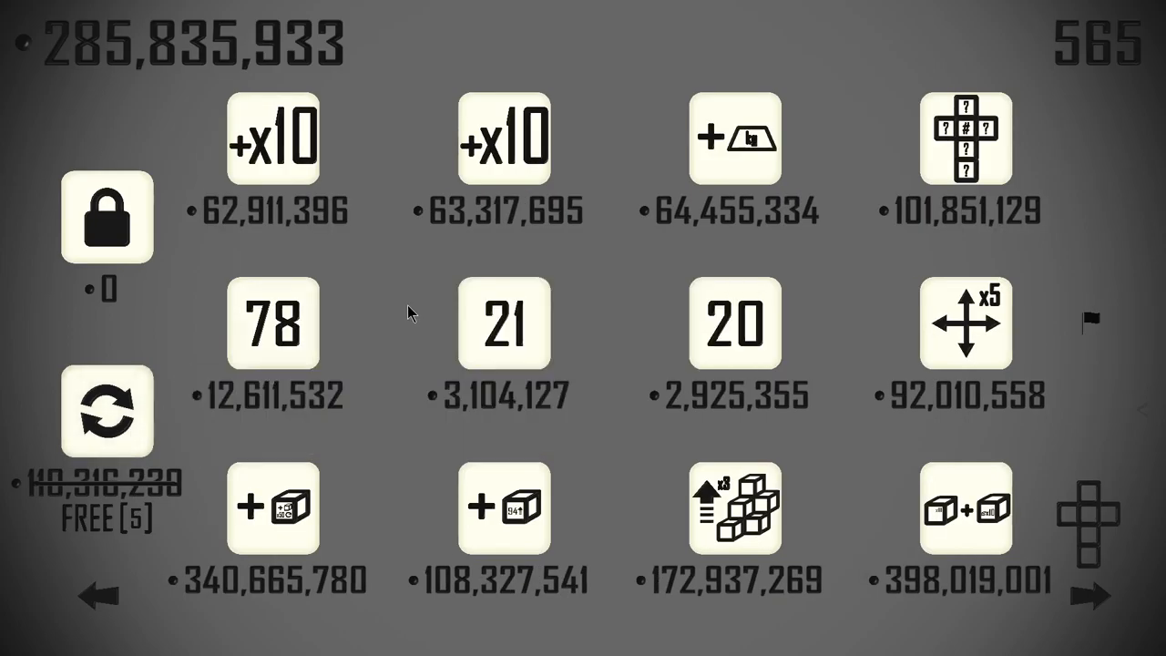
mouse_move(415, 182)
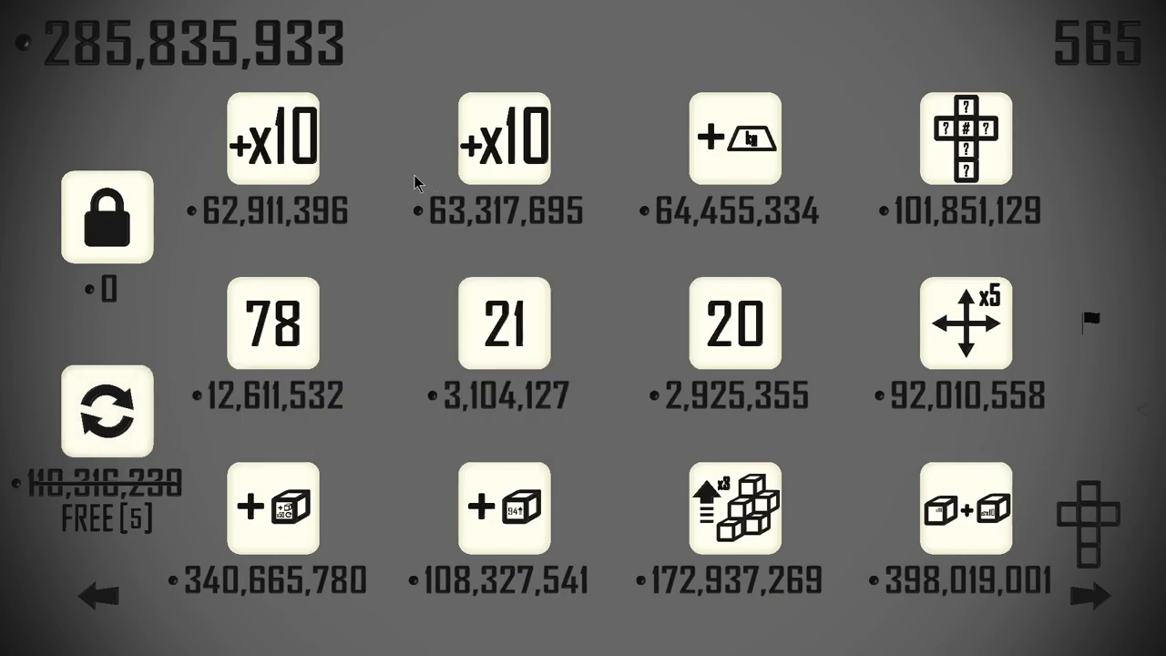
mouse_move(736, 509)
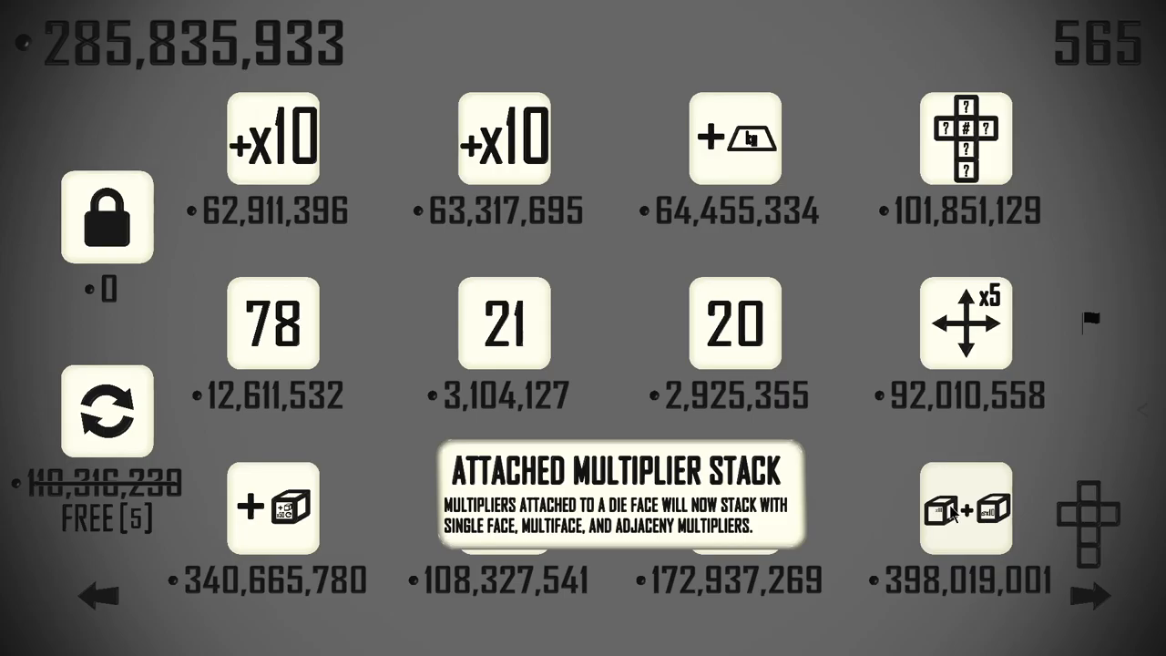
mouse_move(956, 514)
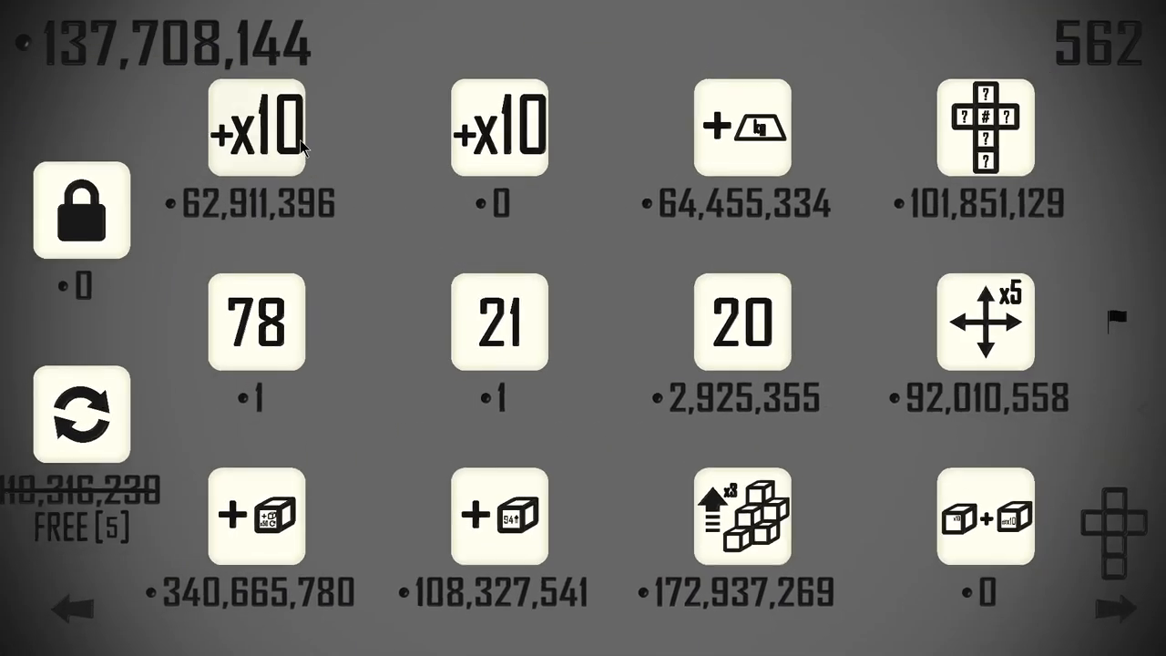
Buy the first +x10 face upgrade and bring up the dice for placement
click(255, 127)
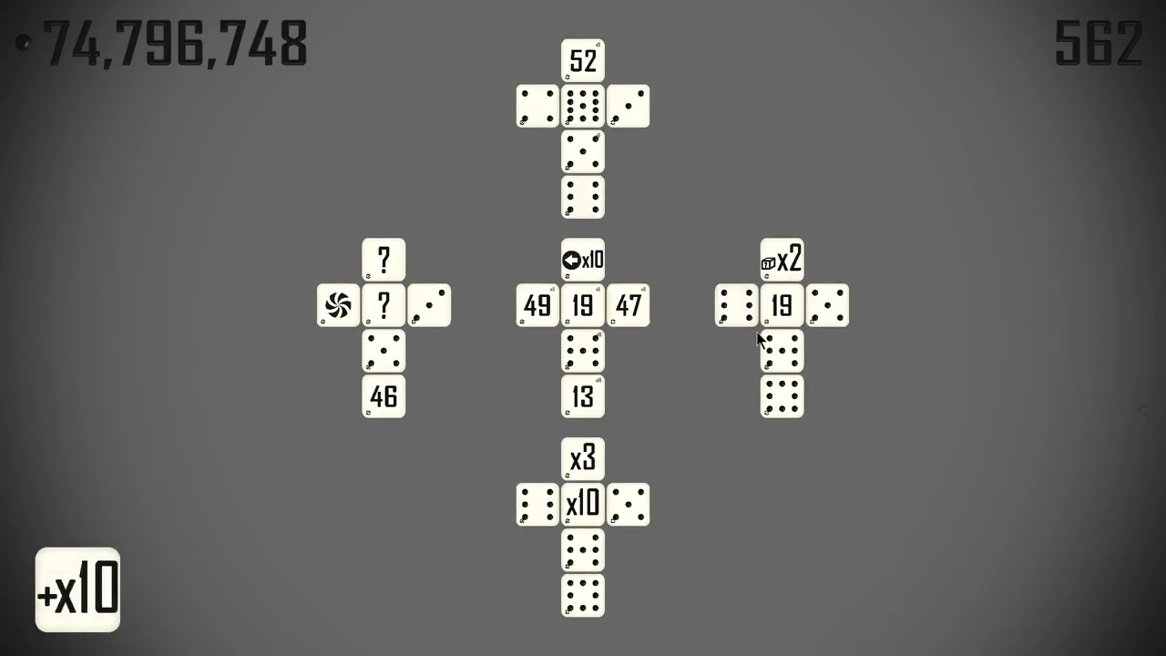
mouse_move(408, 361)
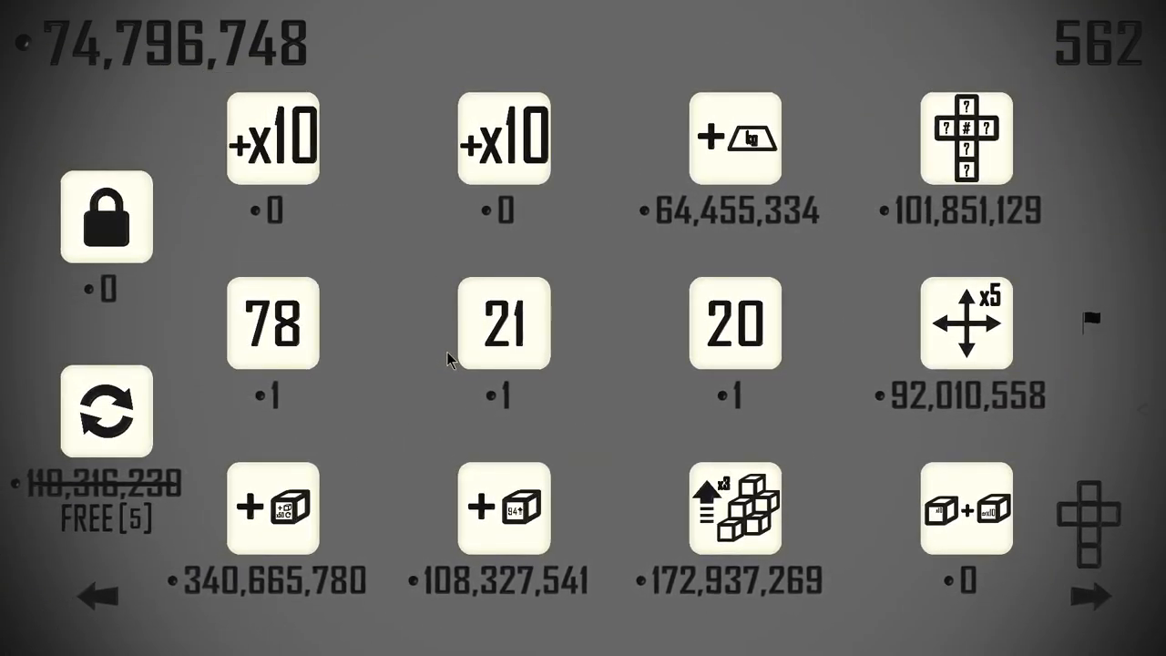
mouse_move(106, 412)
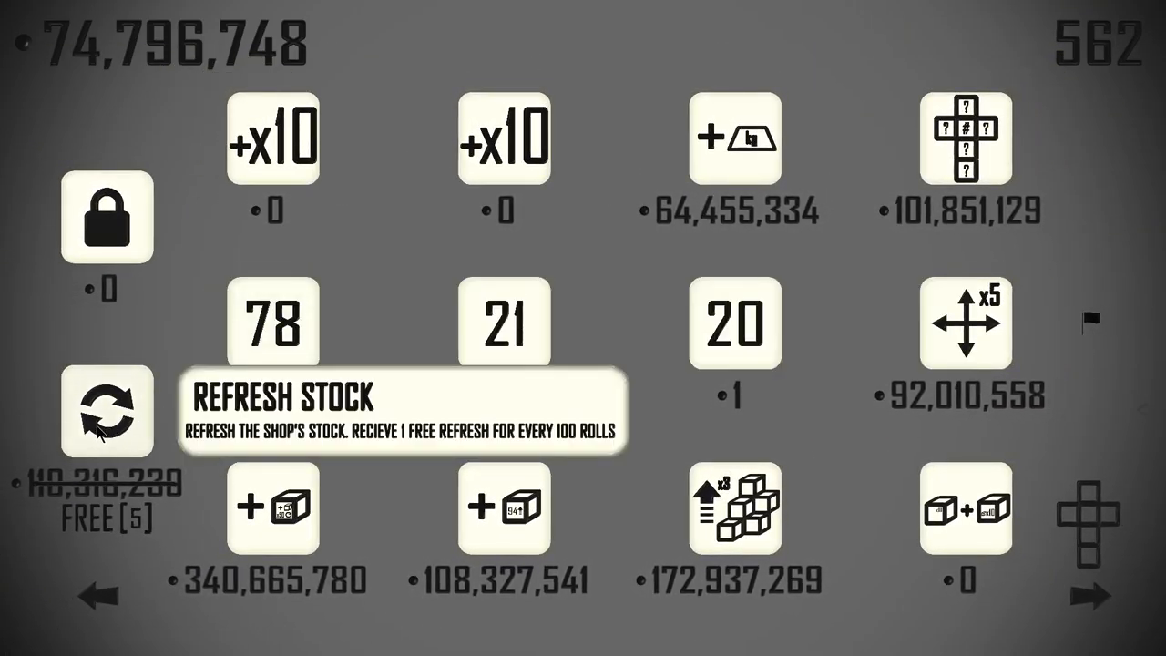
Restock the shop twice with the free Refresh Stock button
click(106, 412)
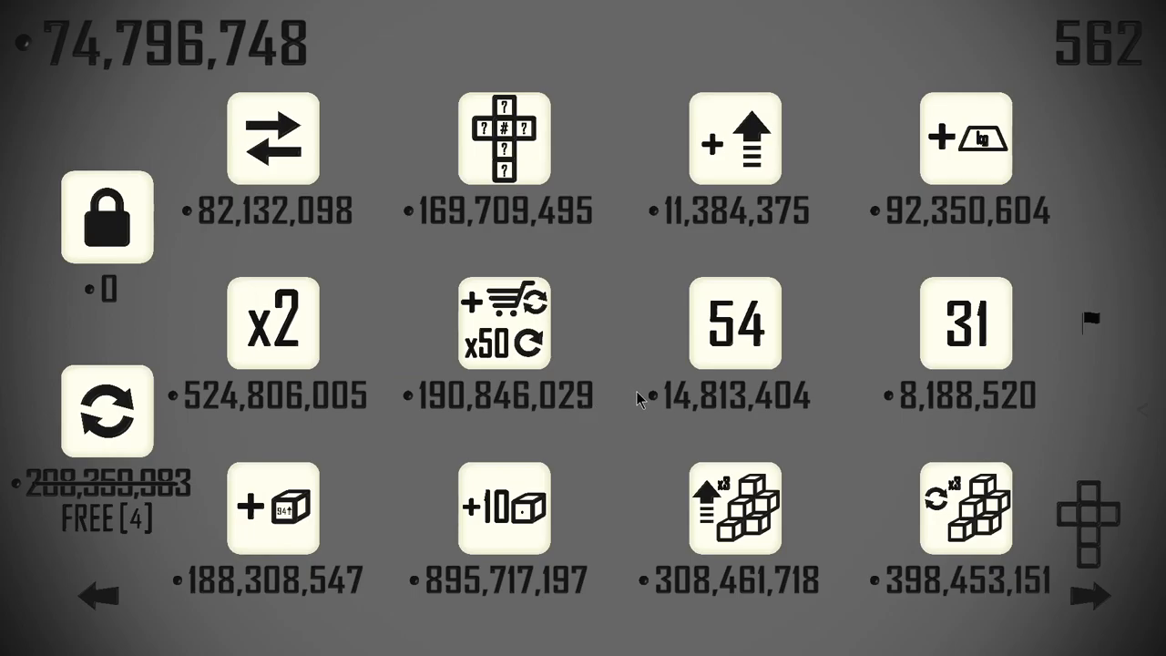
mouse_move(734, 508)
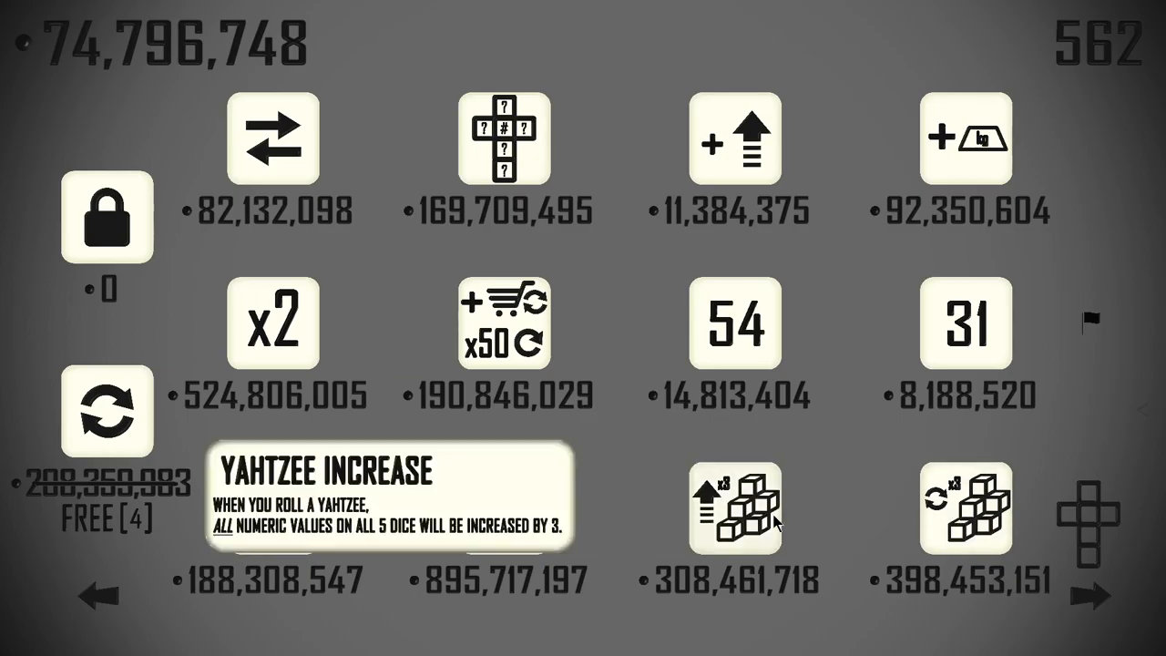
mouse_move(106, 412)
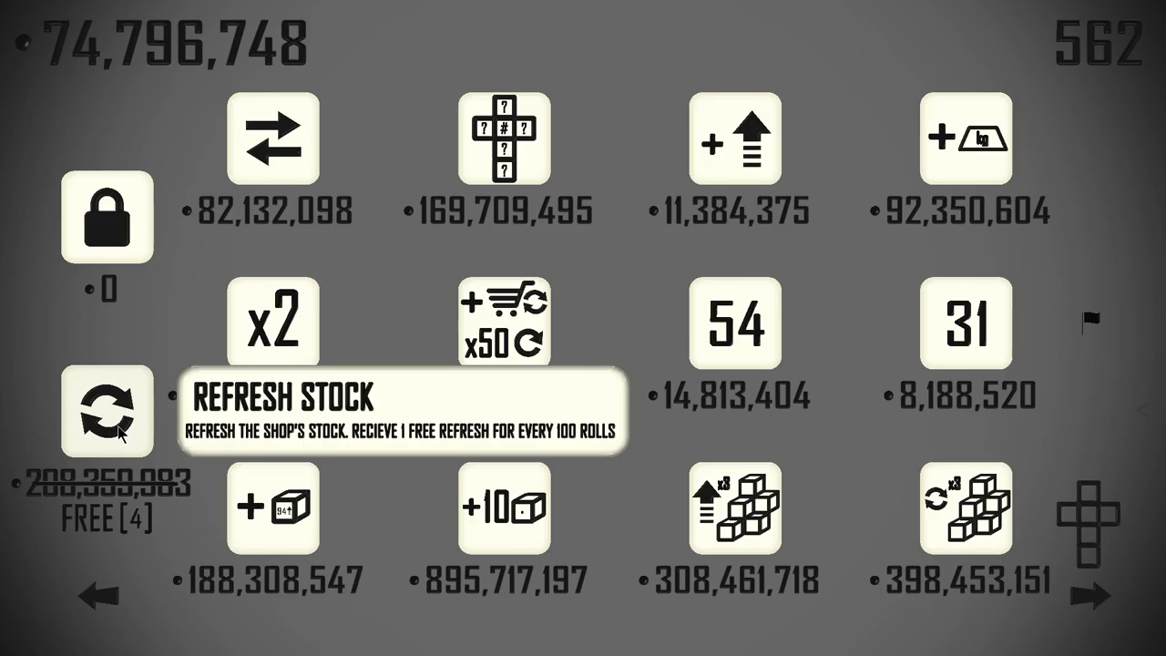
click(106, 412)
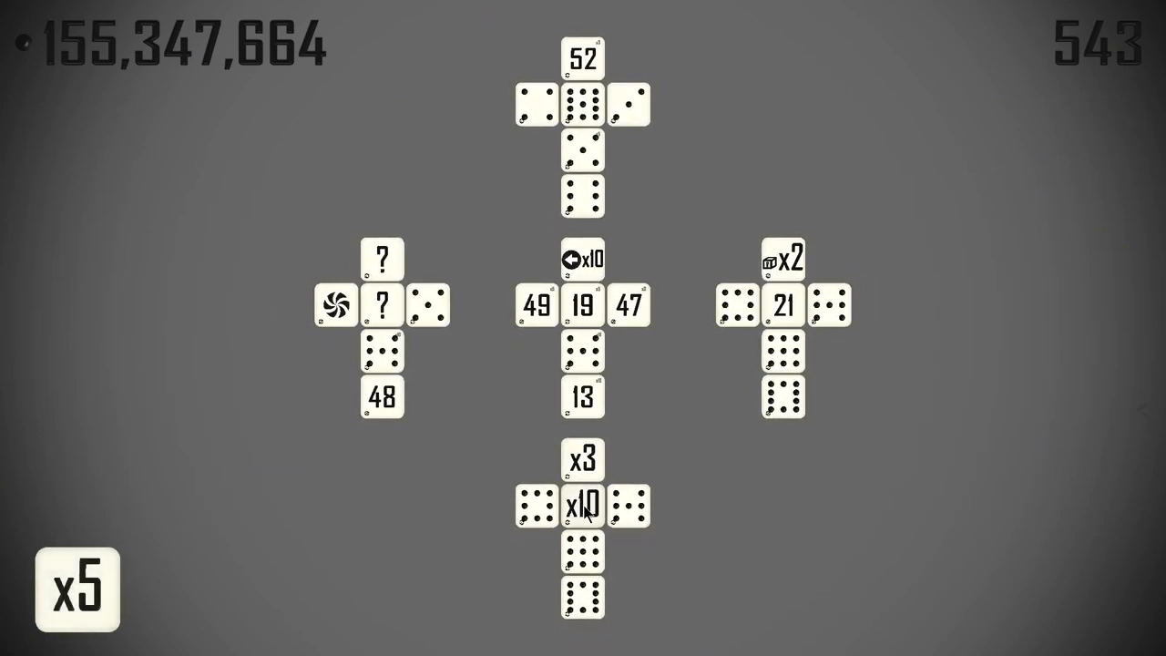
Place the bought x5 face on a die
click(76, 589)
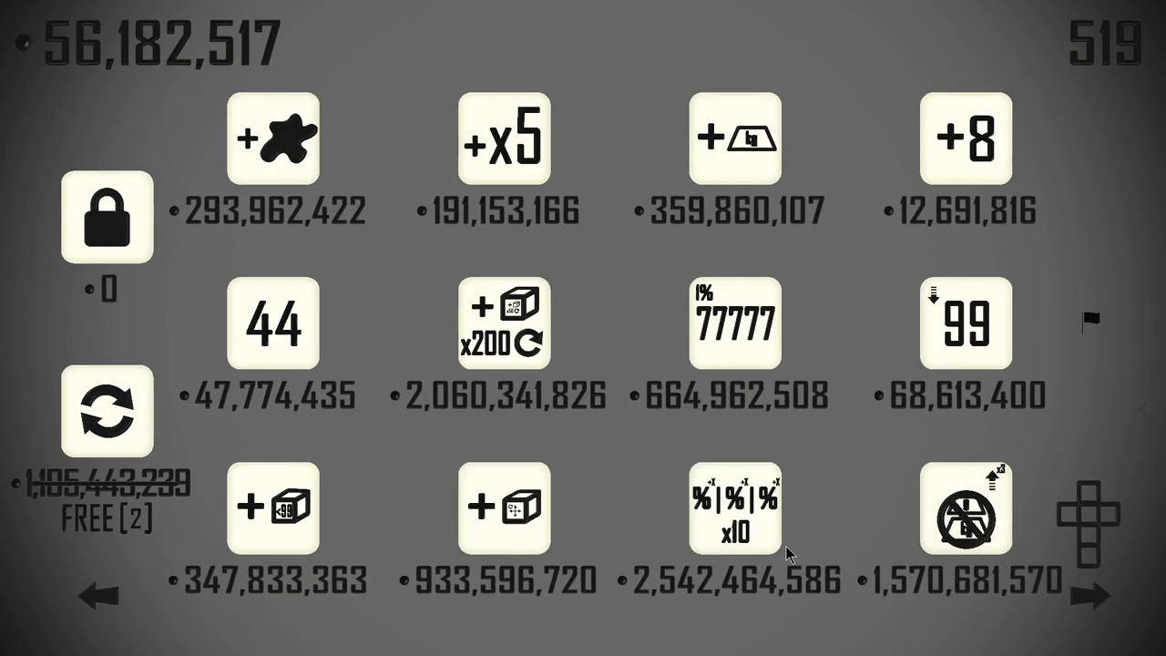
Restock the shop twice, using the last free refreshes
click(105, 410)
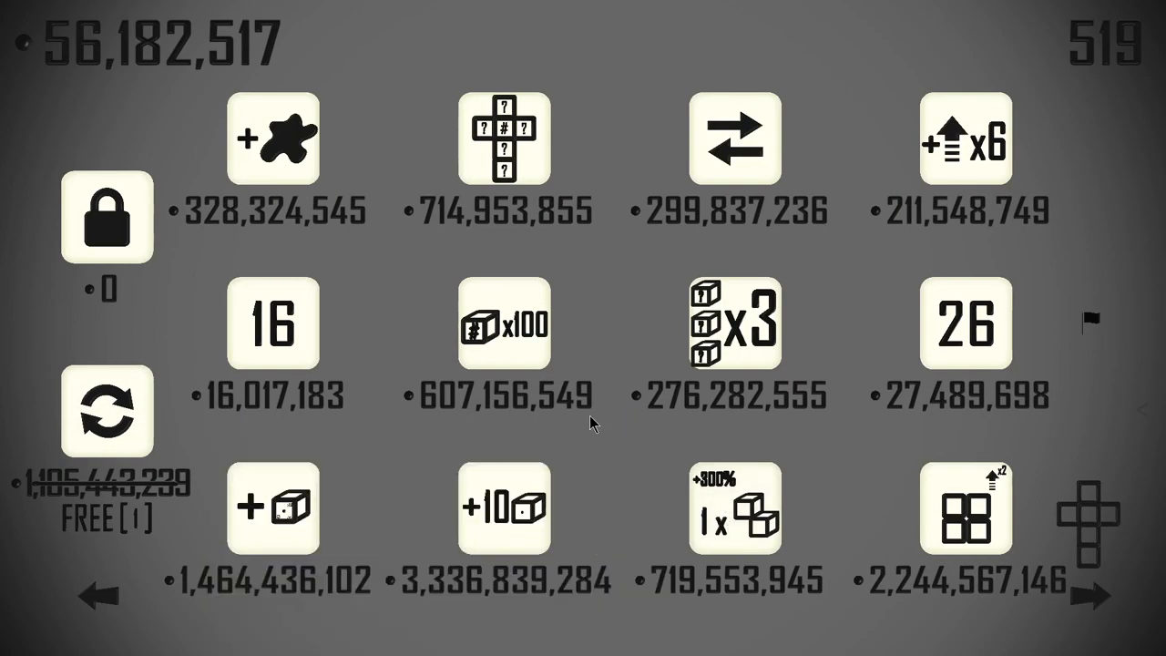
mouse_move(107, 412)
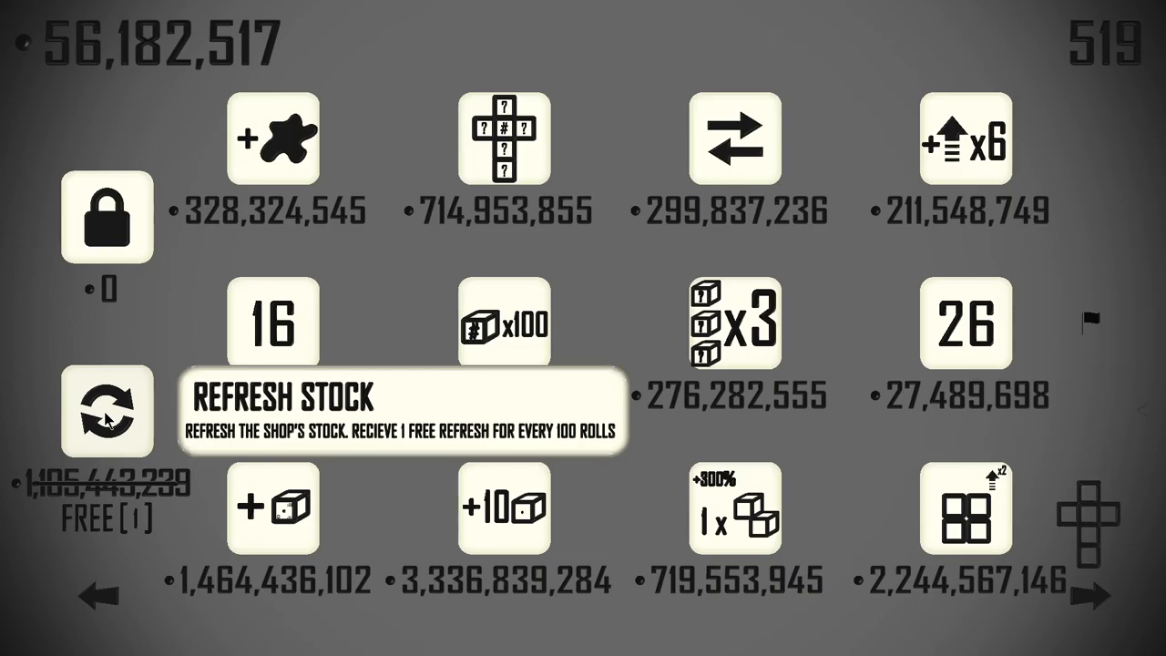
click(106, 412)
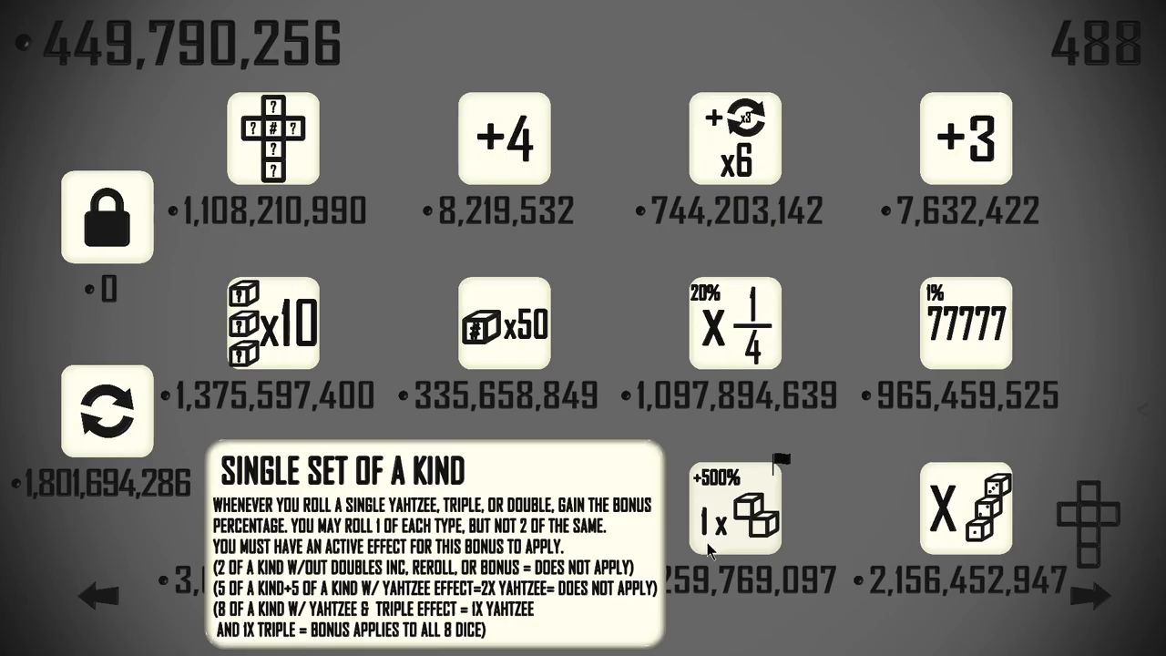
mouse_move(736, 136)
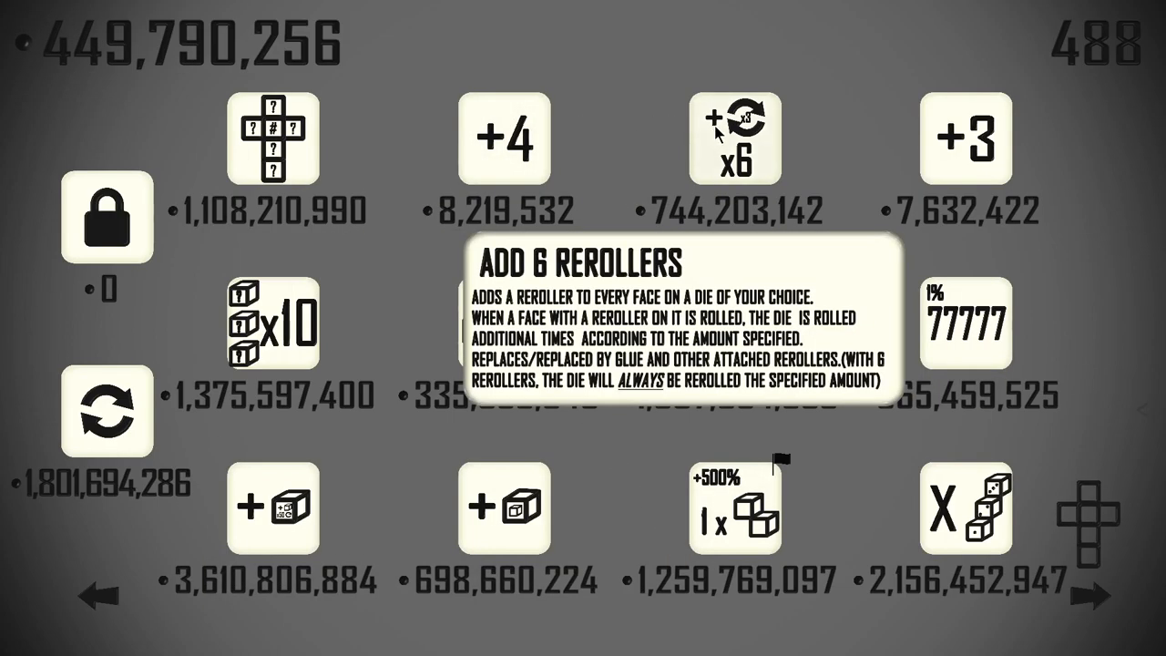
mouse_move(87, 127)
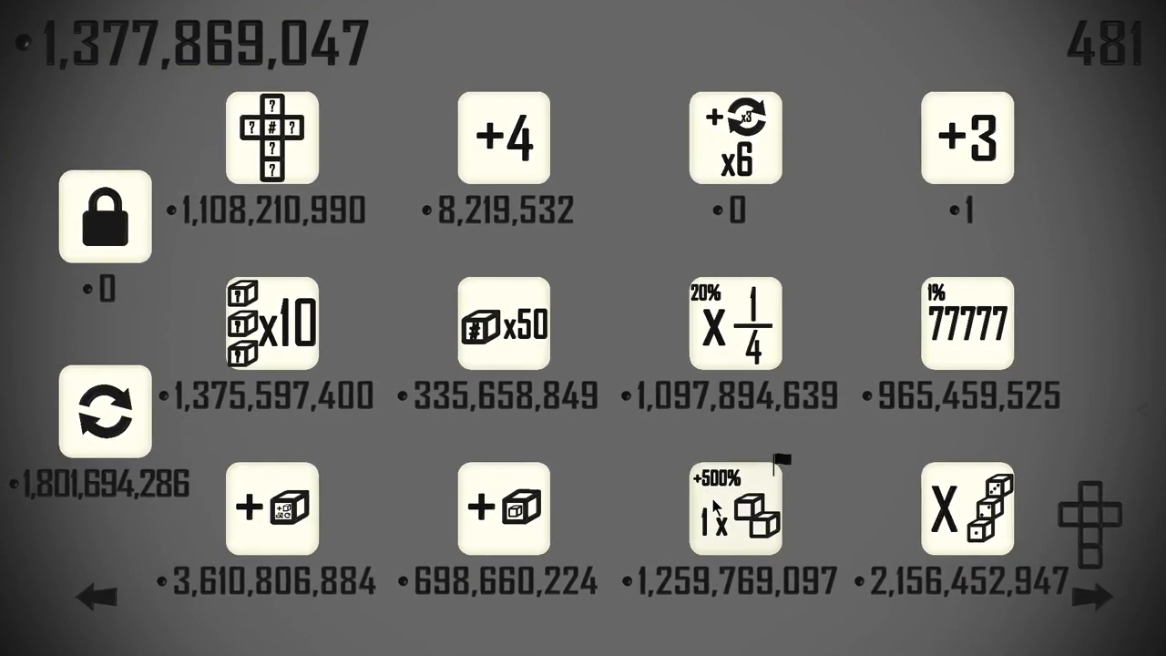
Buy the +500% one-die upgrade, leaving 118,099,950 to spend
click(106, 412)
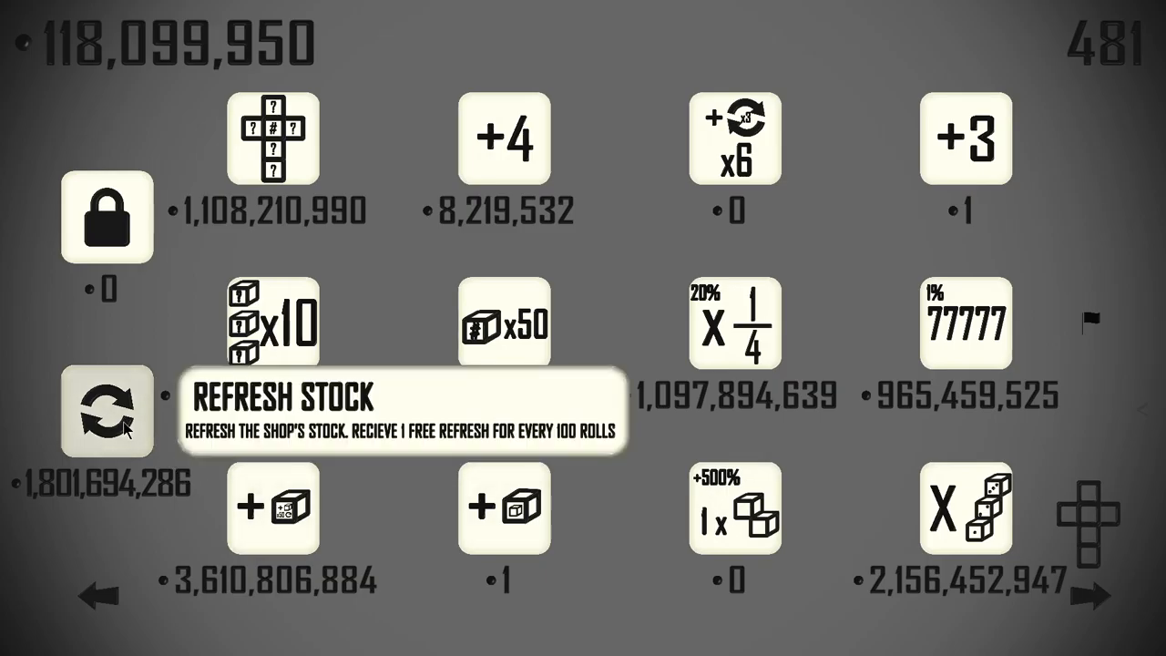
click(106, 412)
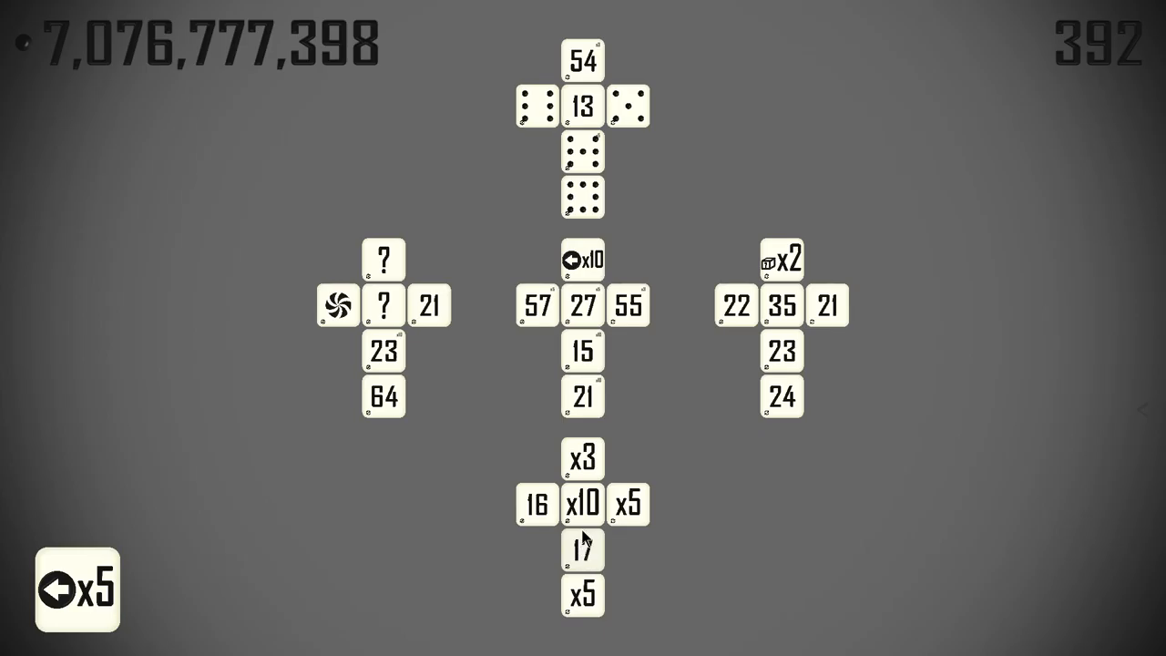
mouse_move(738, 314)
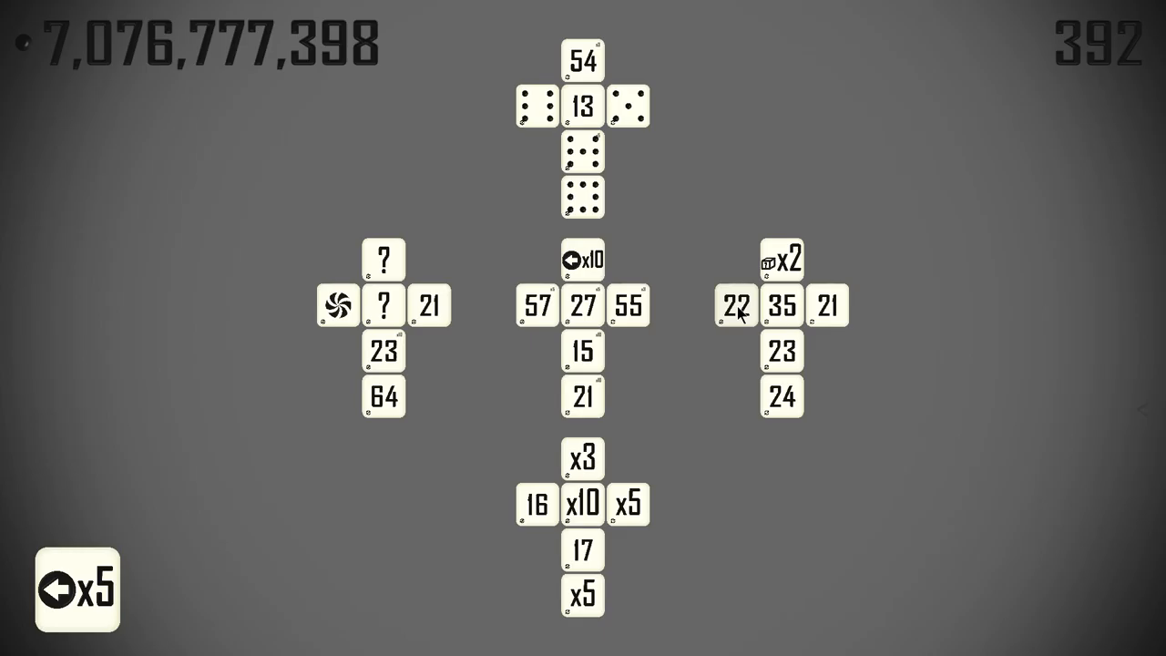
mouse_move(683, 384)
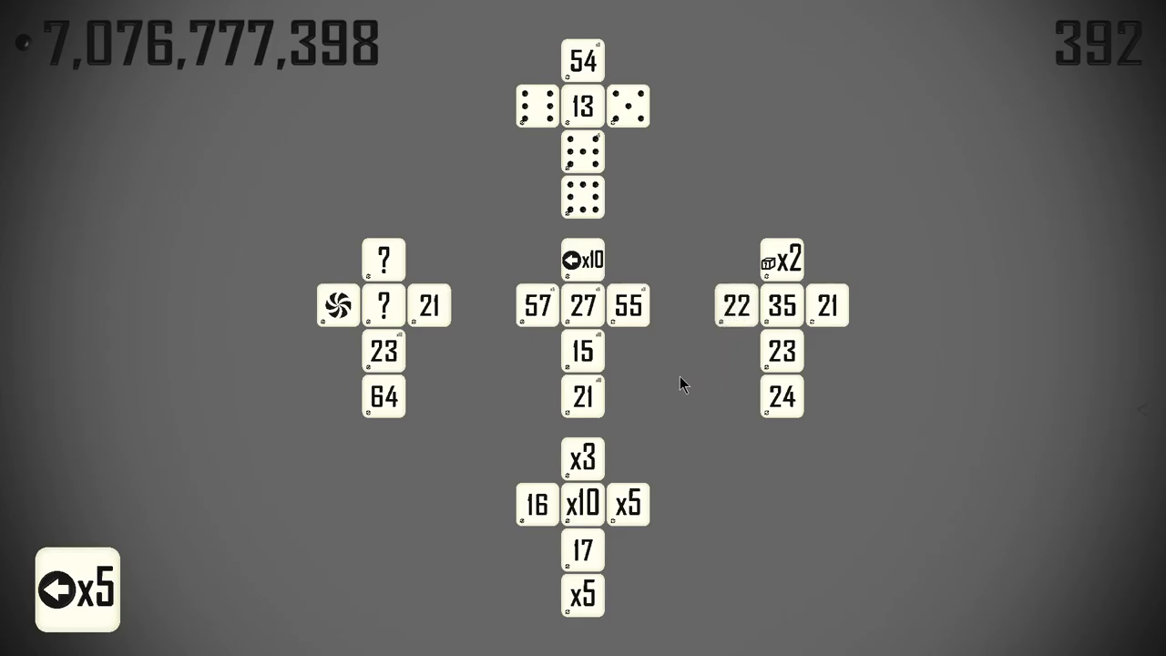
mouse_move(714, 344)
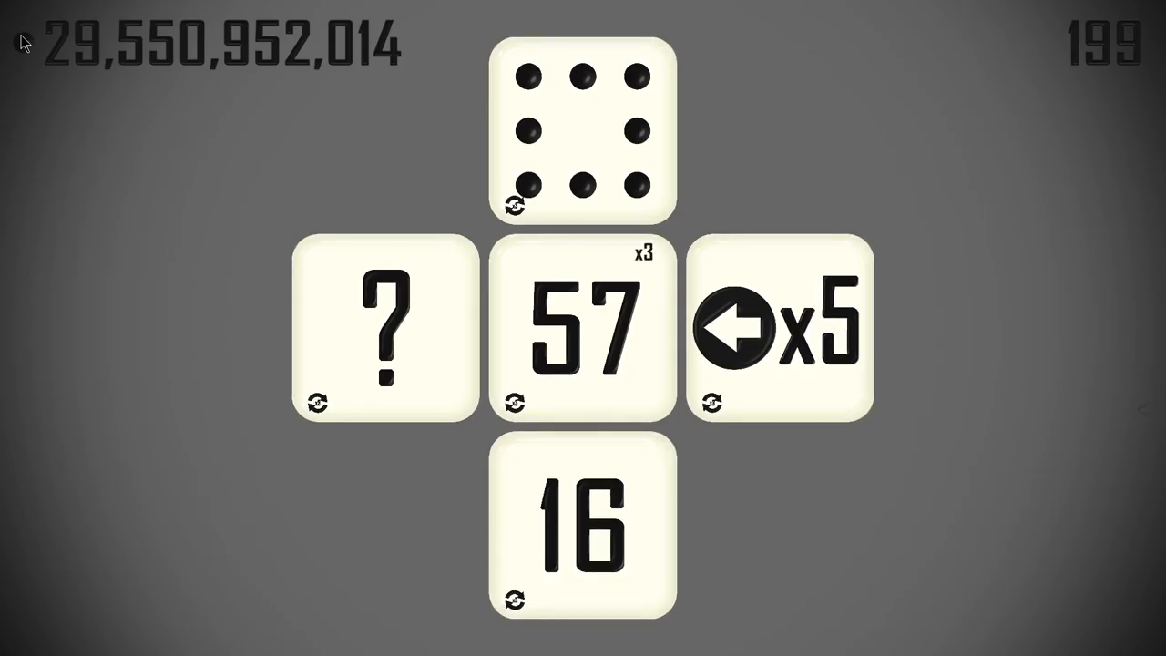
Roll the die until the total reaches 29,550,952,014 with 199 rolls left
click(780, 328)
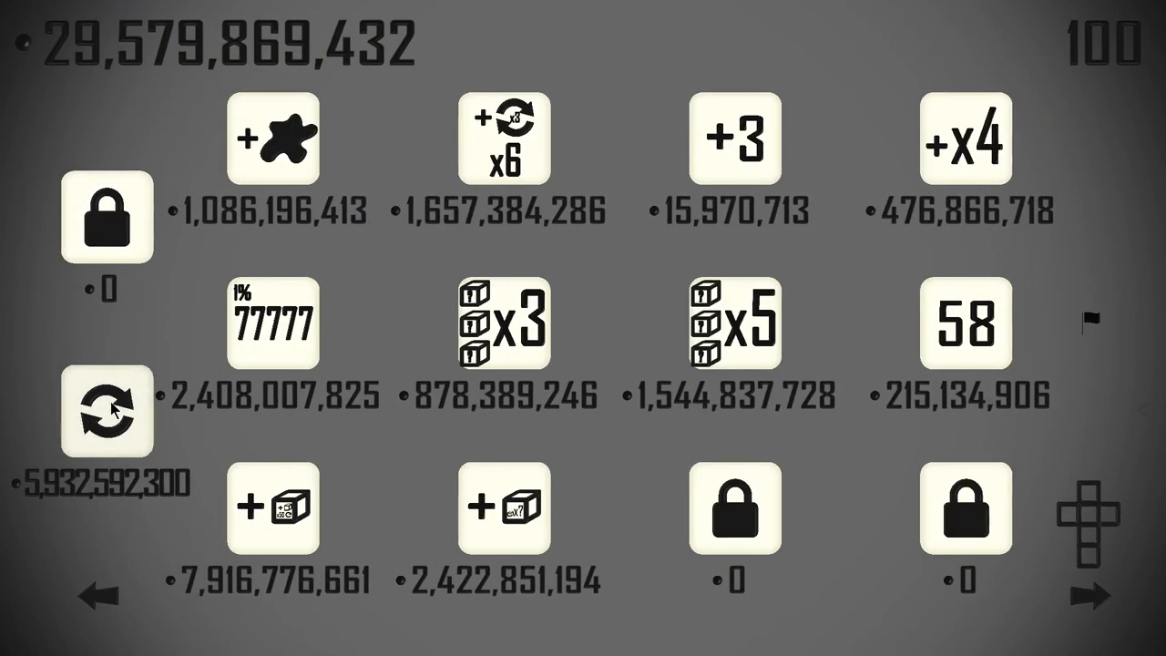
Refresh the shop stock, dropping the money to 23,647,277,133
click(964, 511)
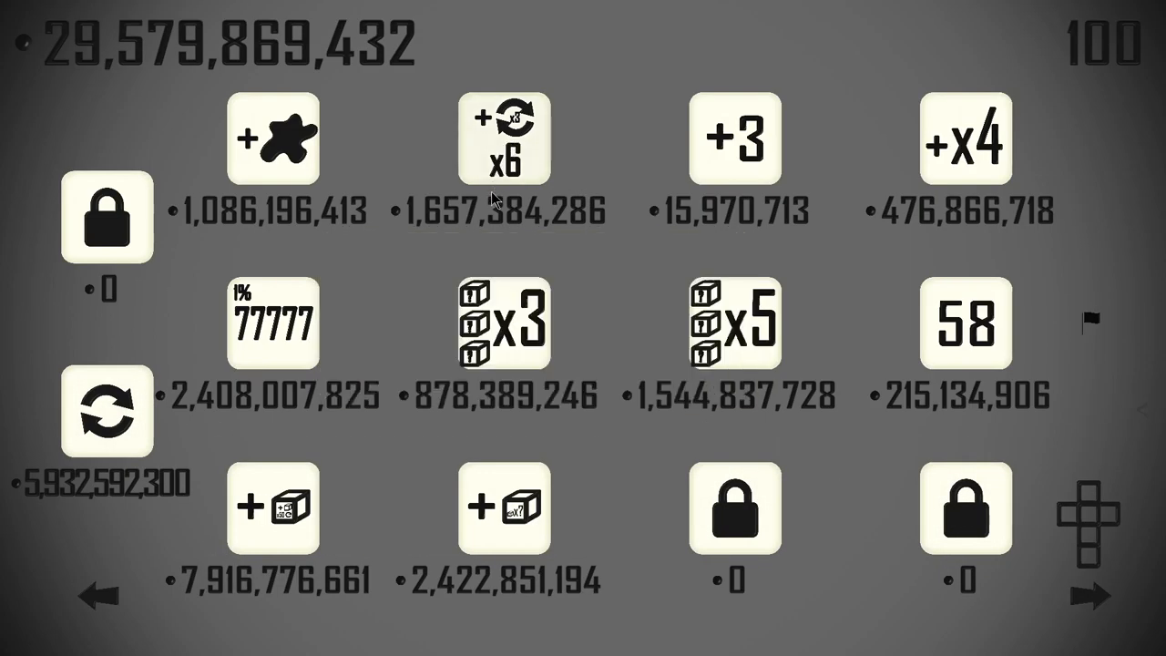
mouse_move(470, 233)
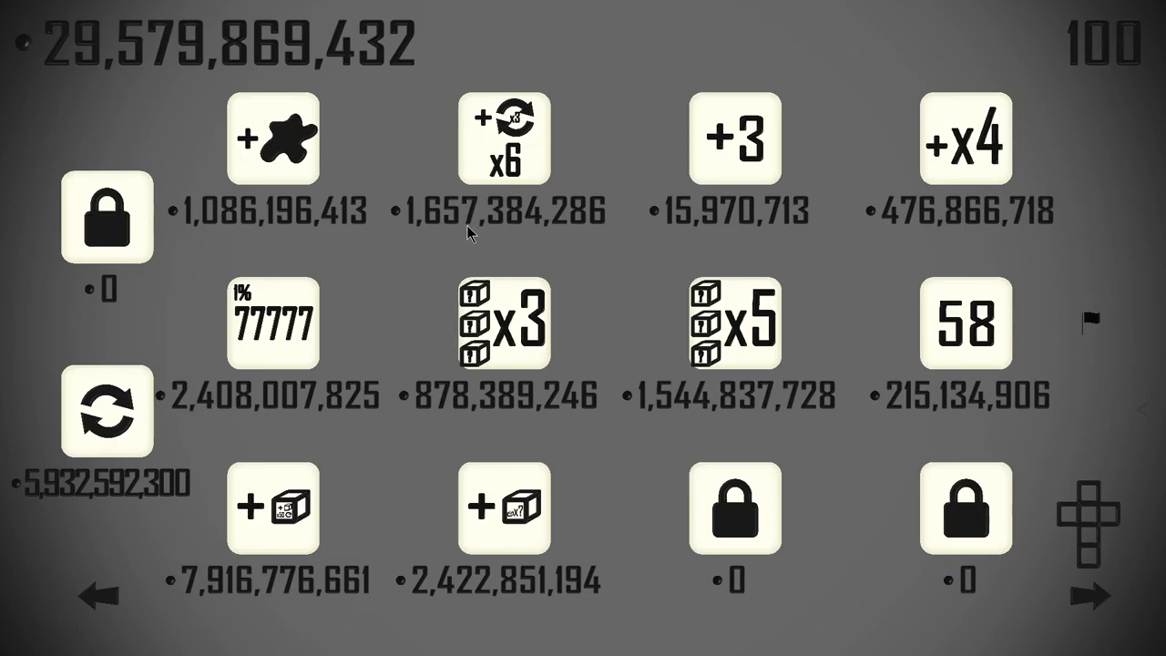
mouse_move(162, 455)
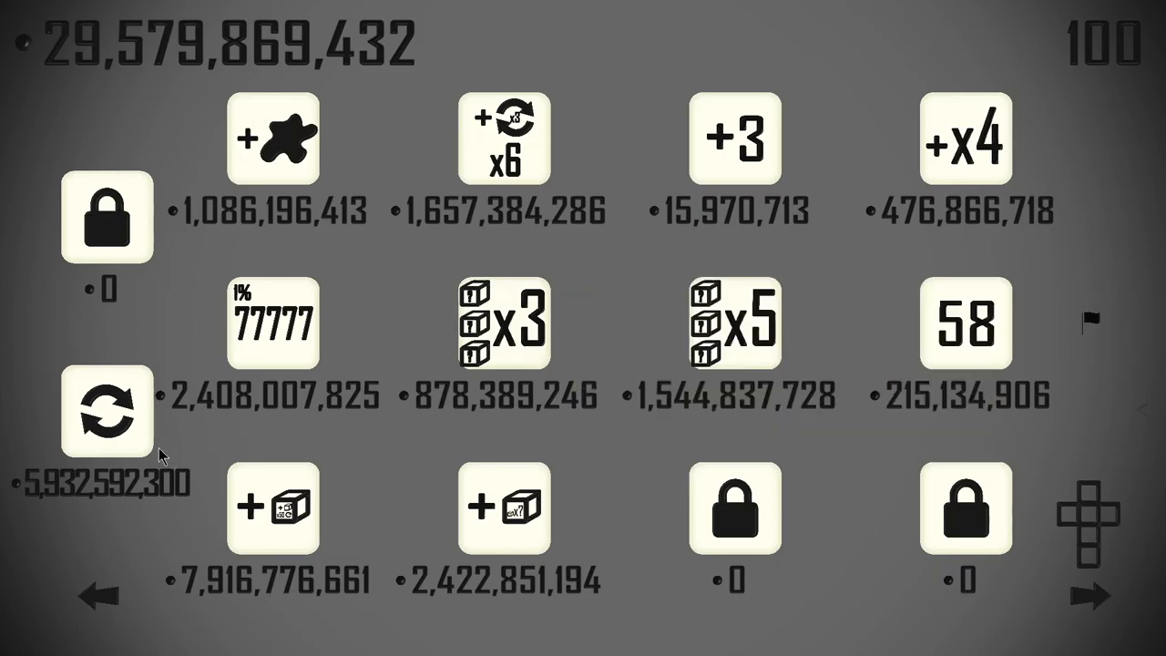
click(105, 412)
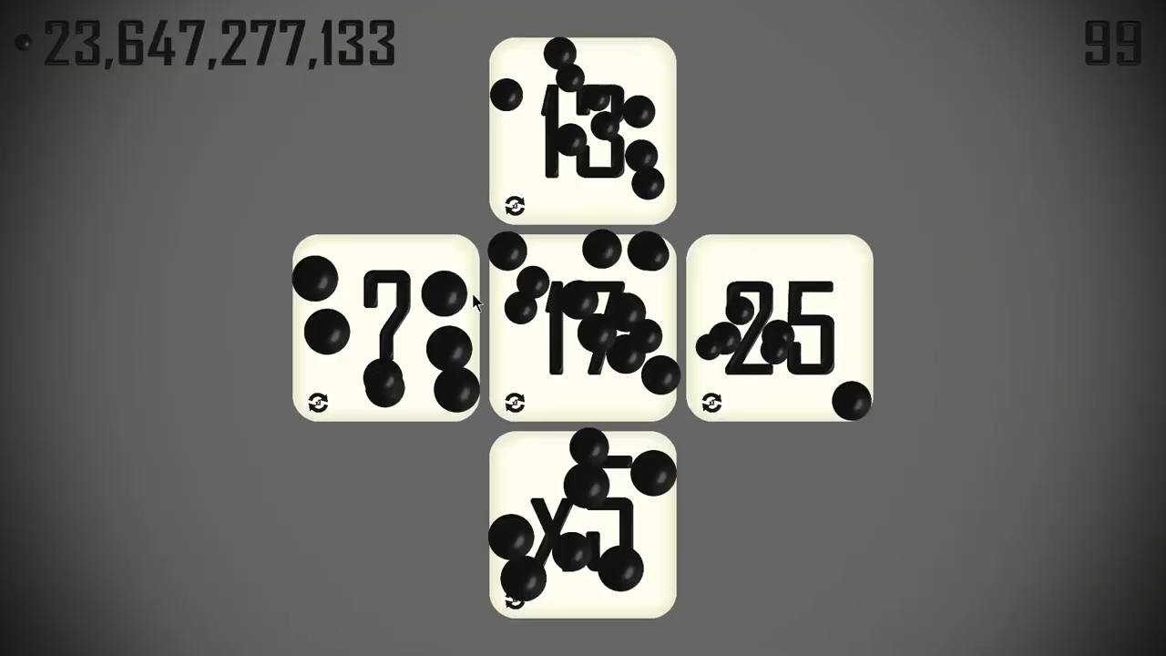
Roll the die to play out the remaining rolls, ending at 23,673,260,000
click(583, 328)
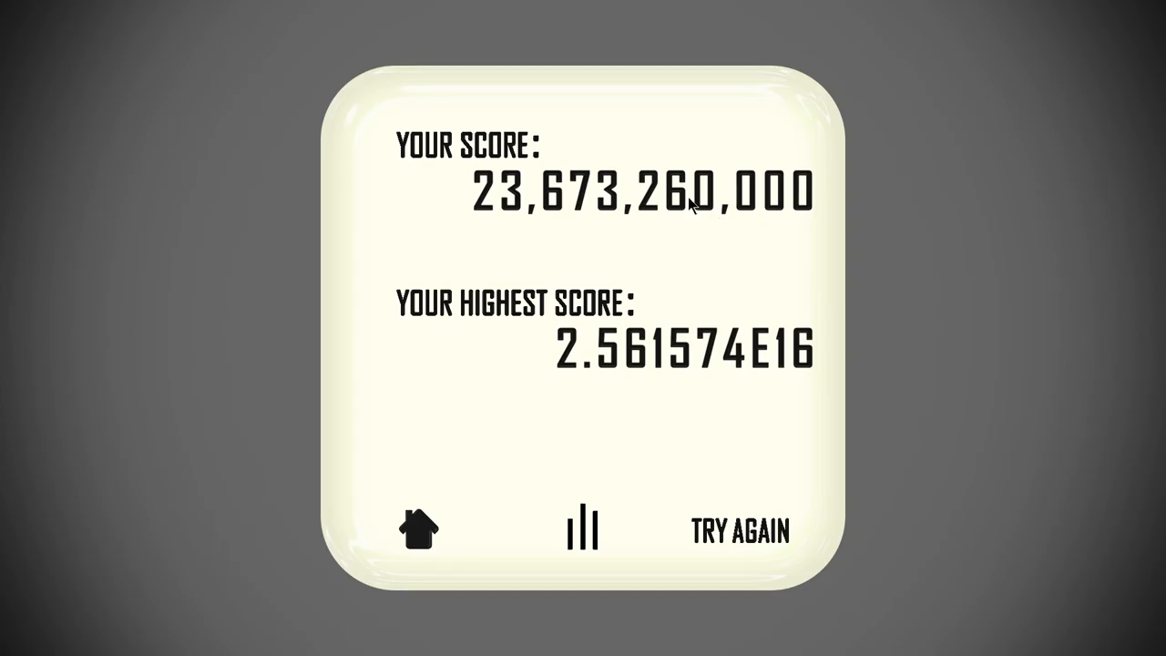
mouse_move(889, 448)
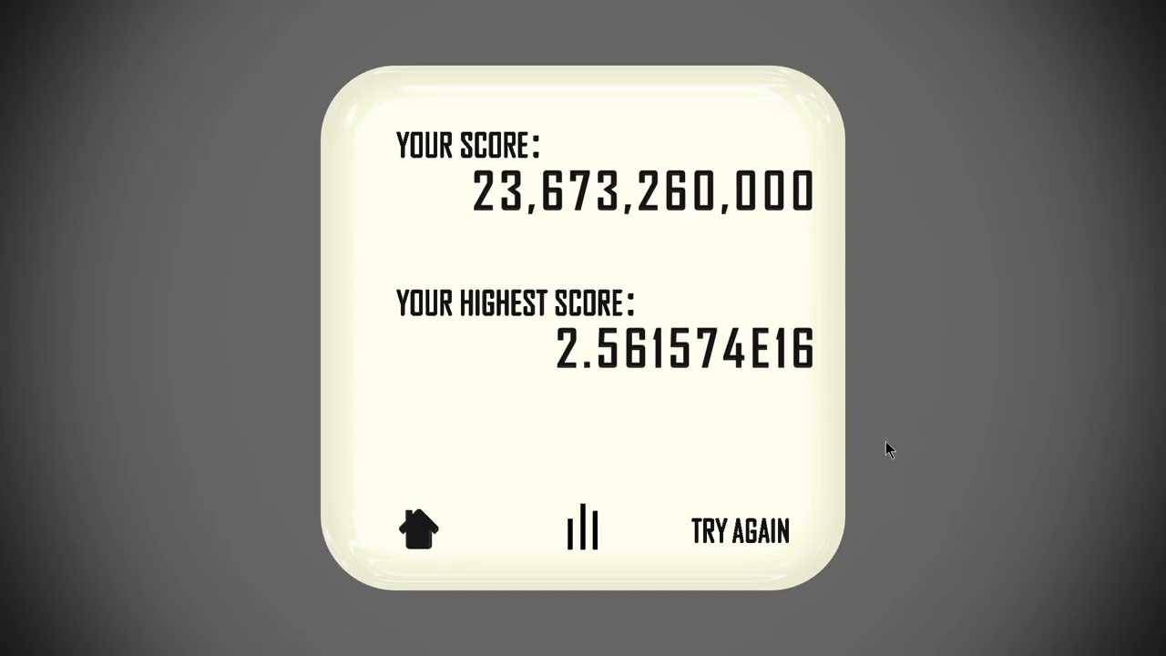
mouse_move(880, 431)
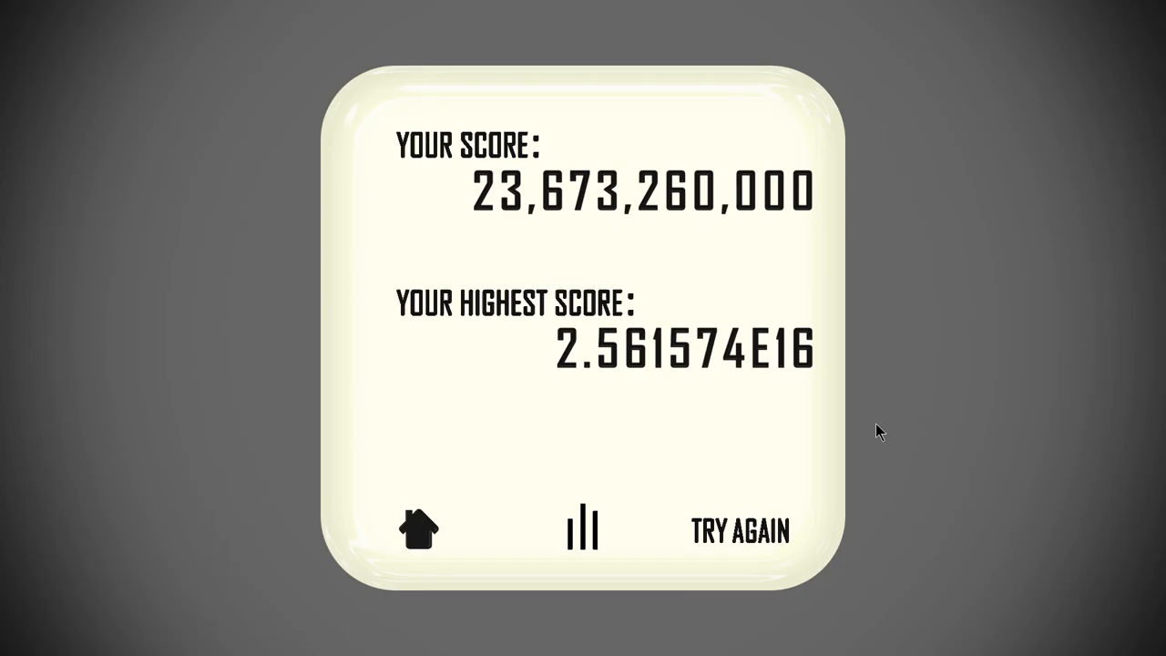
mouse_move(837, 222)
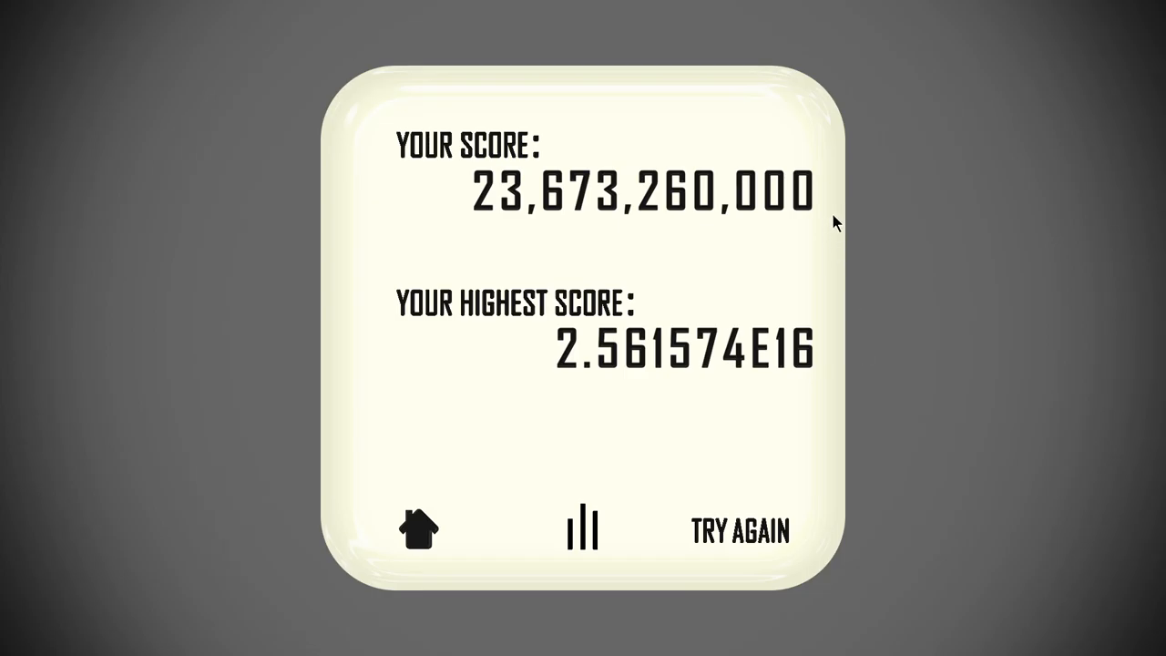
mouse_move(831, 218)
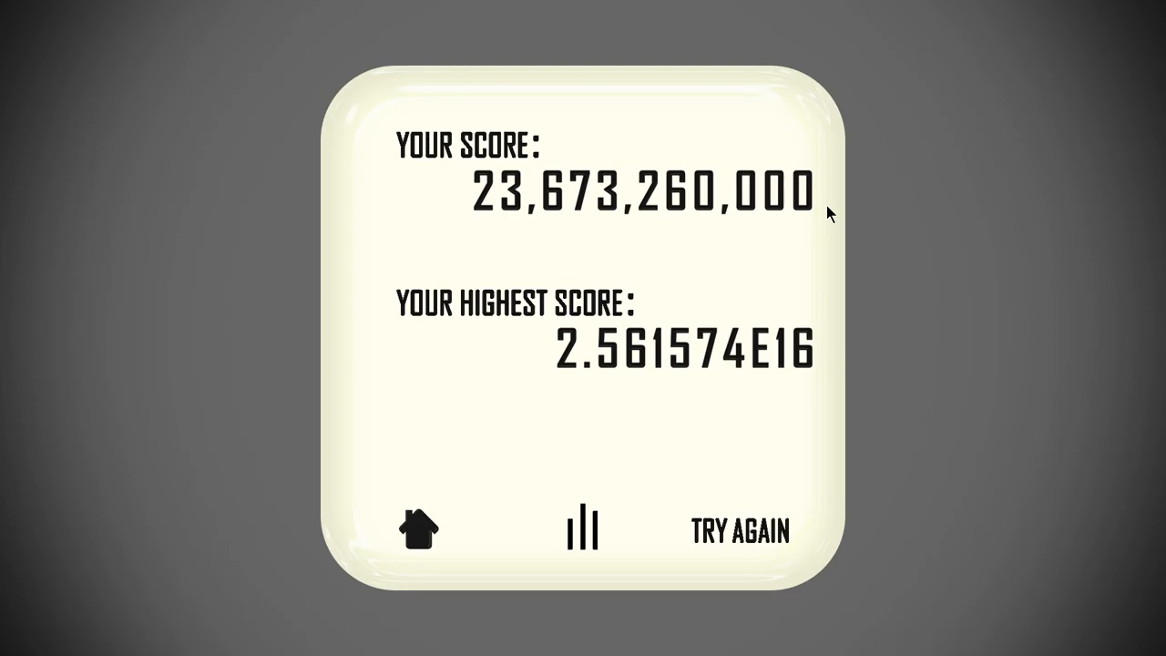
mouse_move(1085, 357)
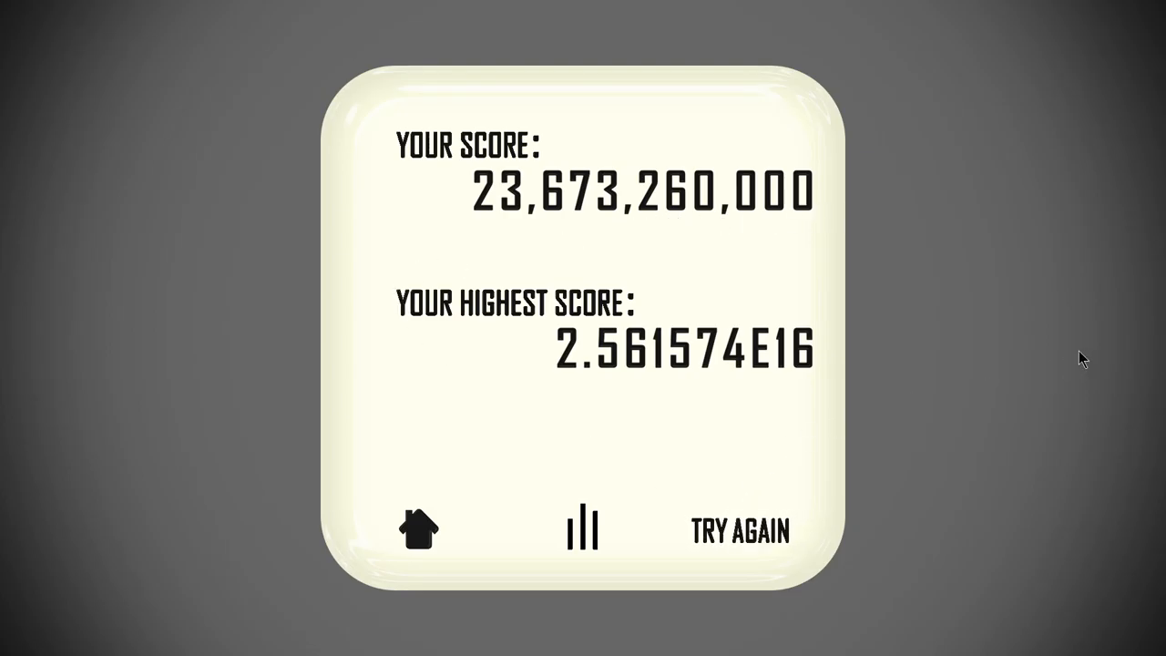